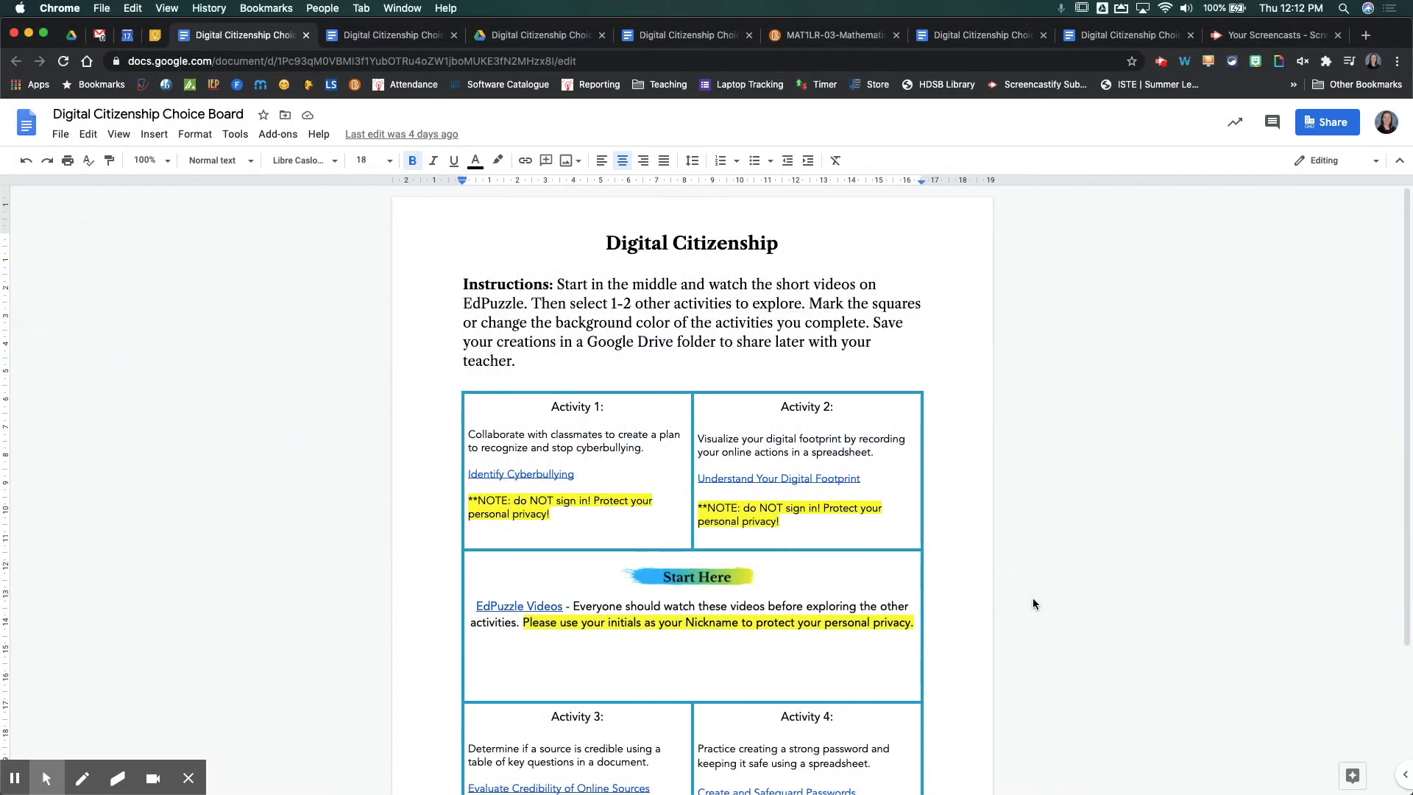
pyautogui.moveTo(1022, 613)
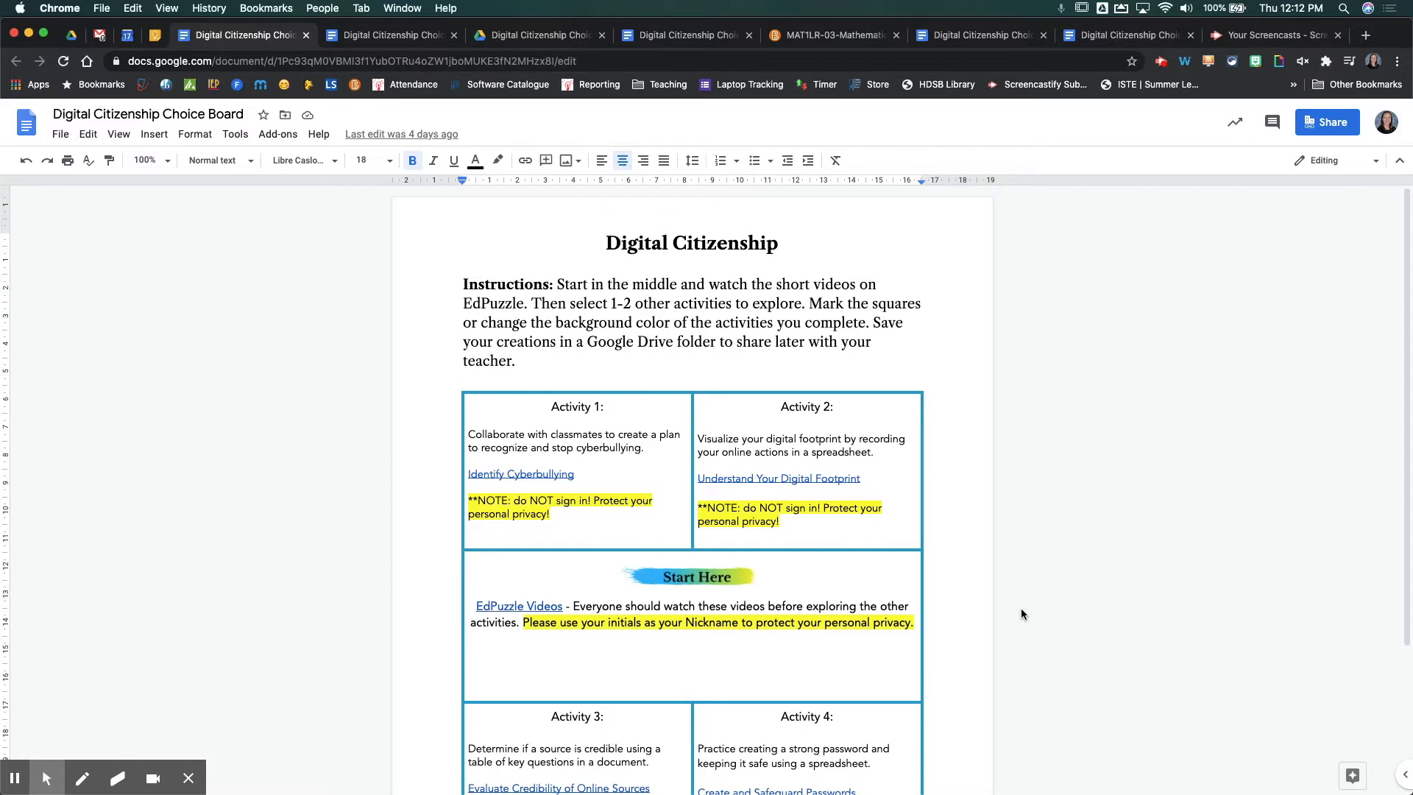
pyautogui.moveTo(1023, 609)
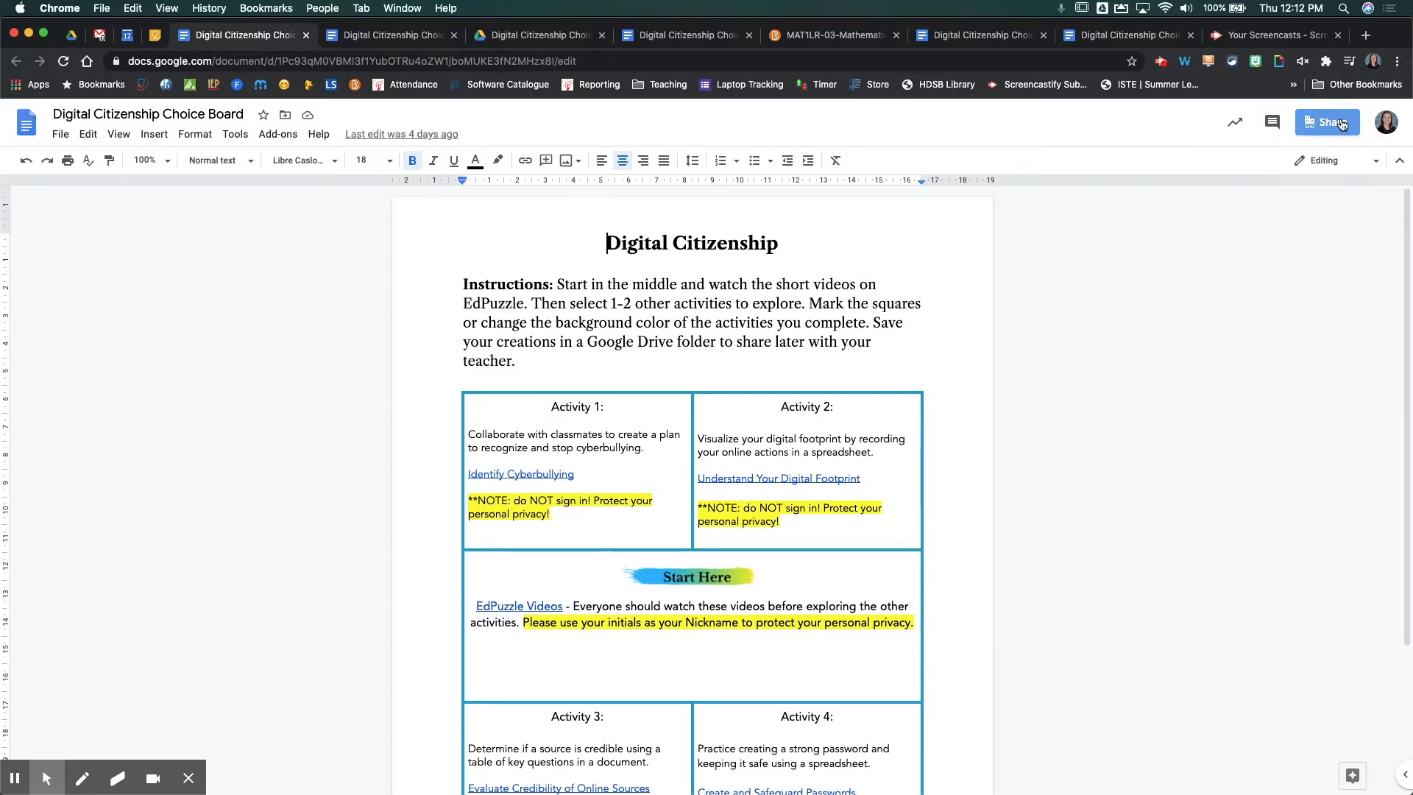
# Copy the Digital Citizenship Choice Board's share link from the Share dialog and close it.
pyautogui.click(1326, 122)
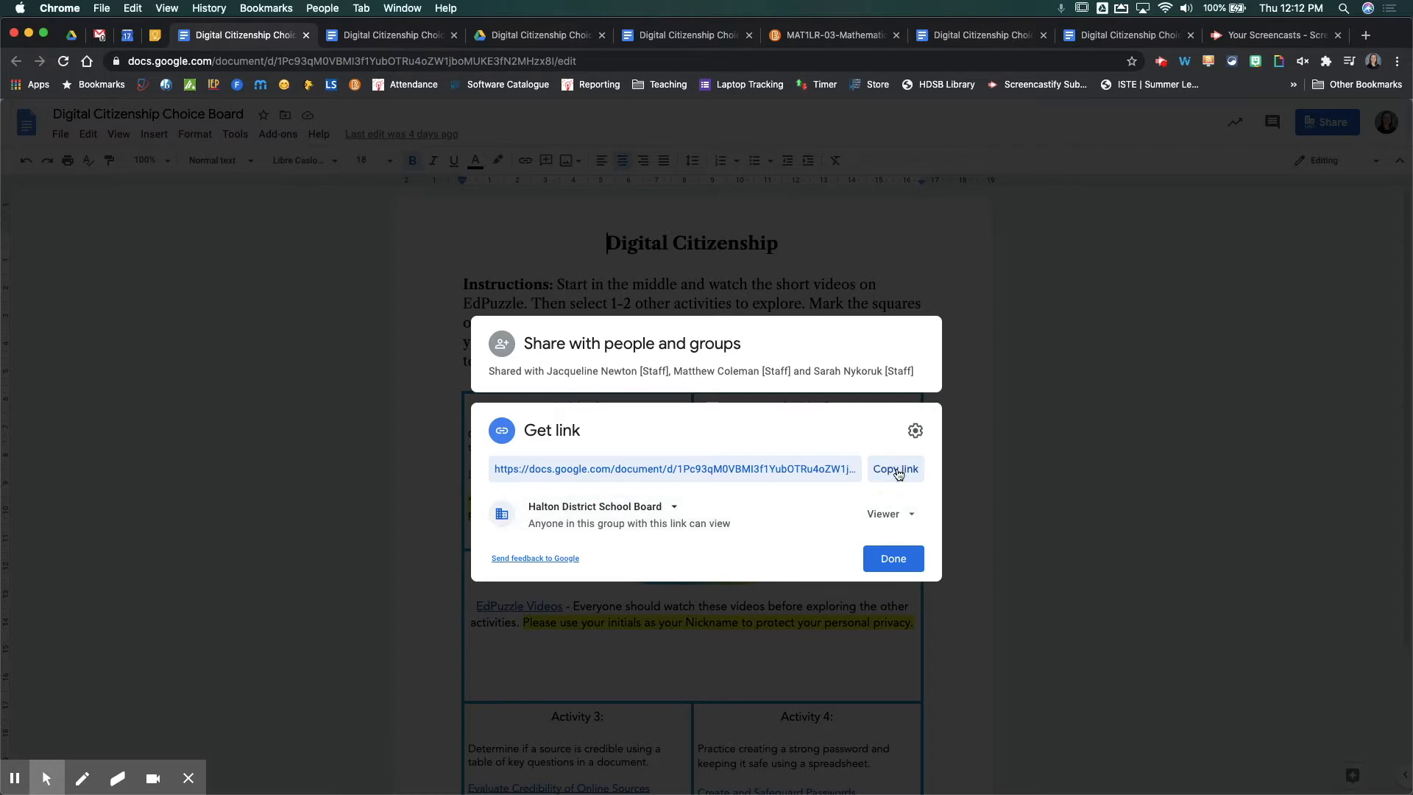
pyautogui.click(895, 468)
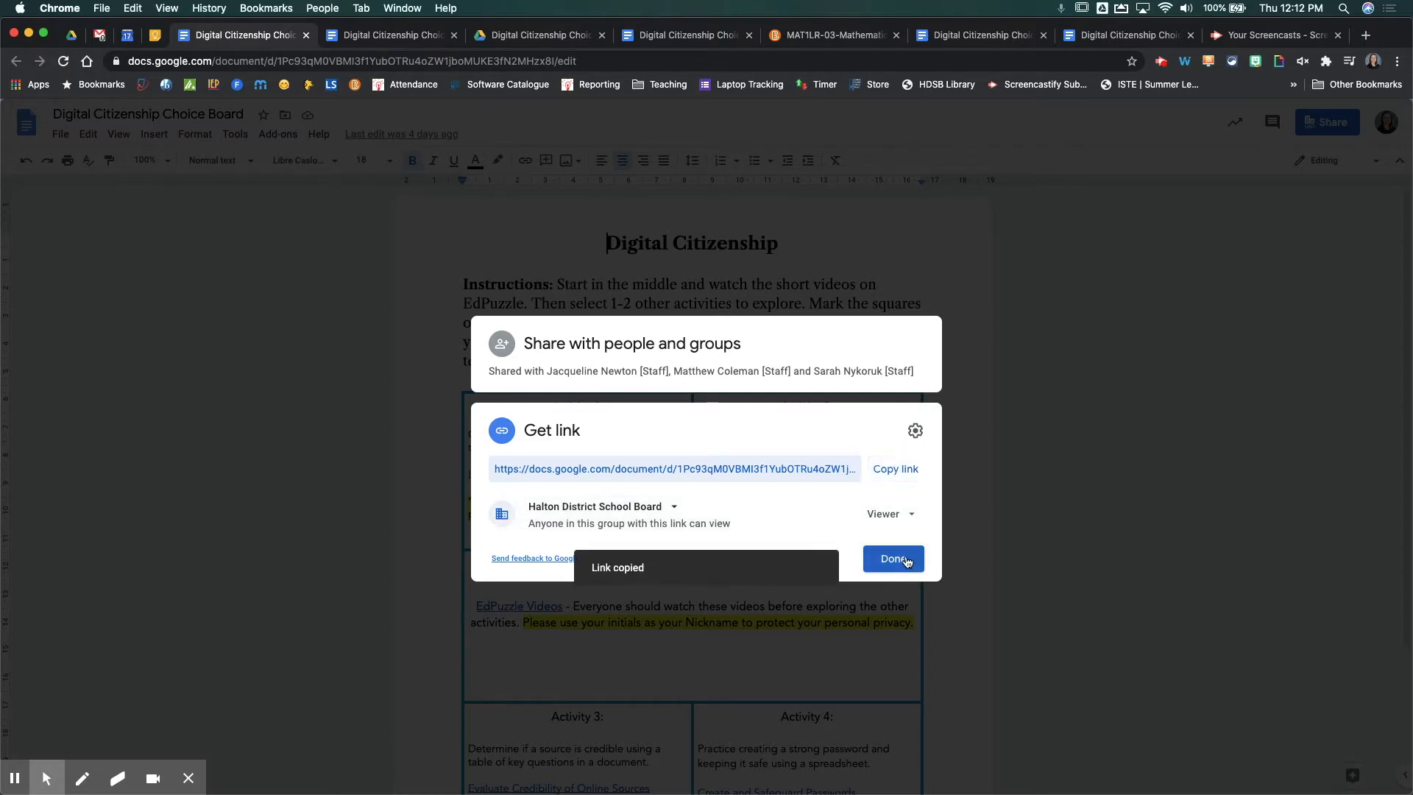
pyautogui.click(892, 559)
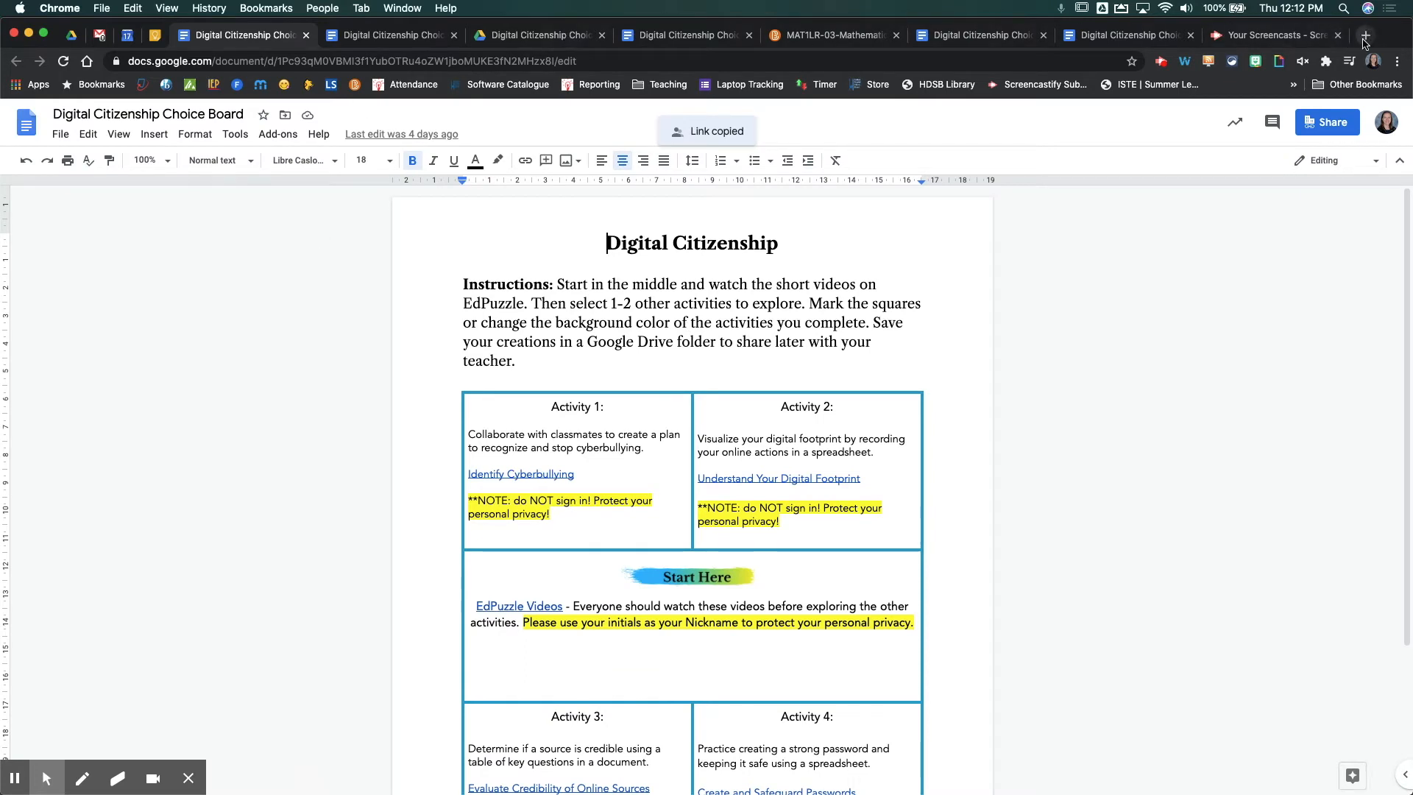
# Paste the copied doc link into a new tab's address bar and select its 'edit?usp=sharing' ending.
pyautogui.click(1363, 35)
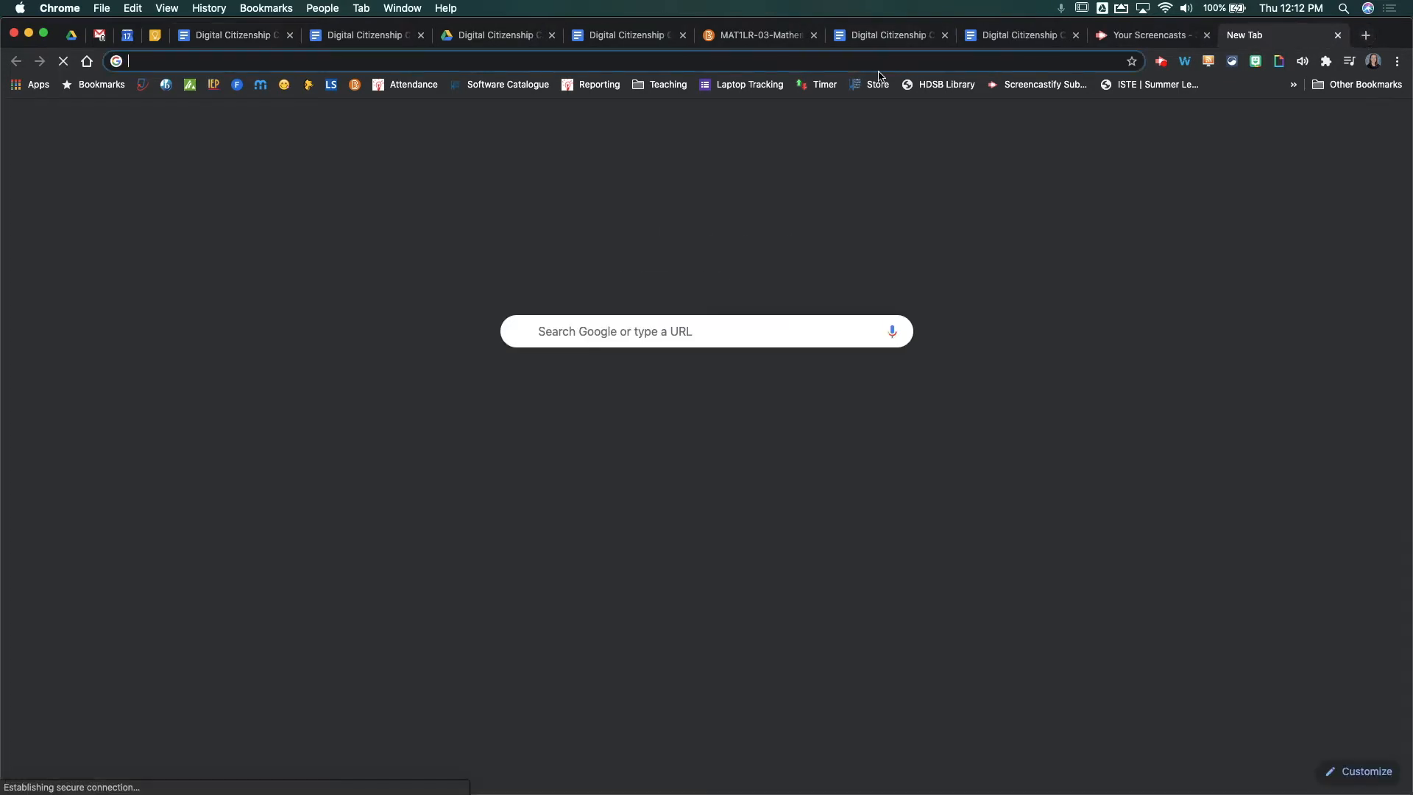
pyautogui.write('https://docs.google.com/document/d/1Pc93qM0VBMI3f1YubOTRu4oZW1jboMUKE3fN2MHzx8I/edit?usp=sharing')
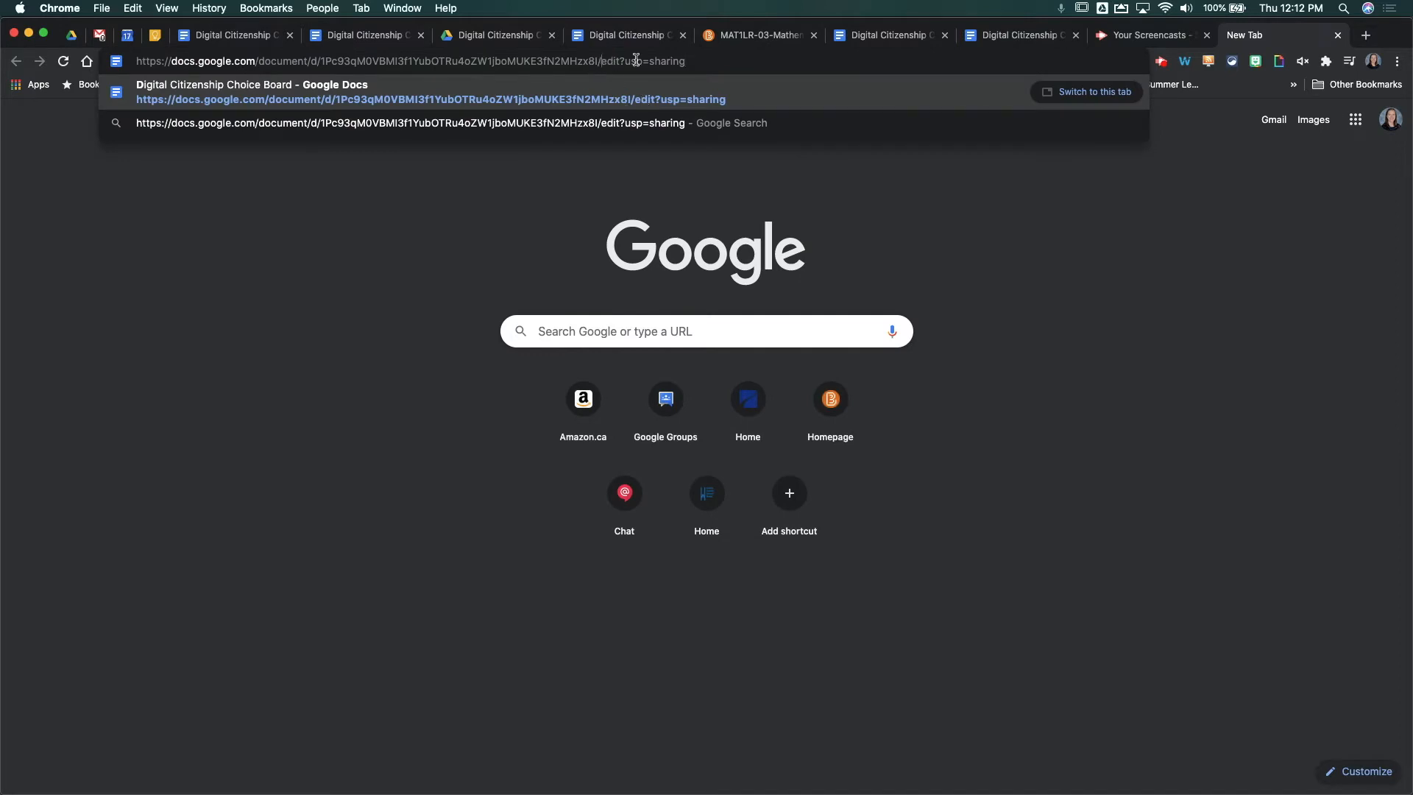
pyautogui.doubleClick(654, 62)
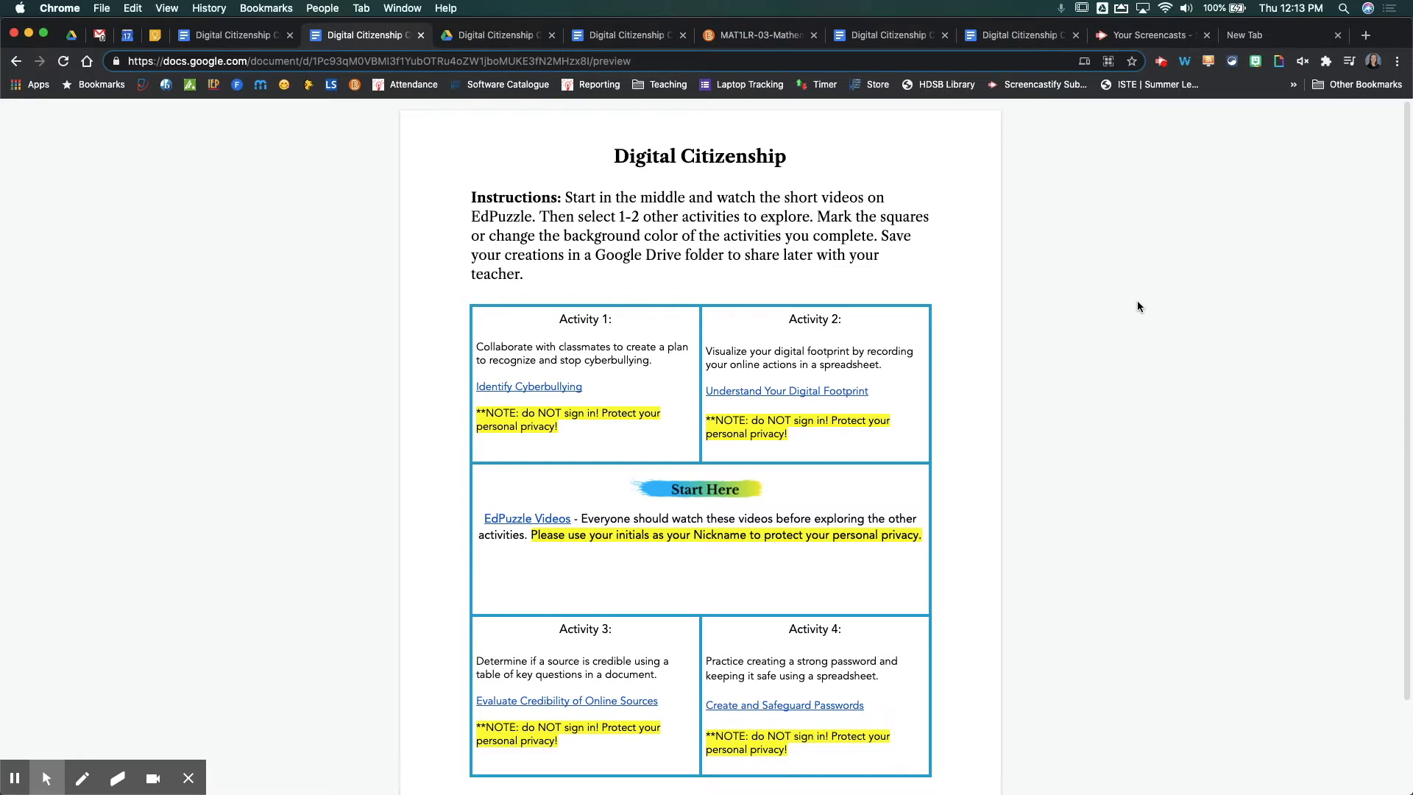
# Load the link ending in /preview and scroll through the clean preview page.
pyautogui.click(632, 62)
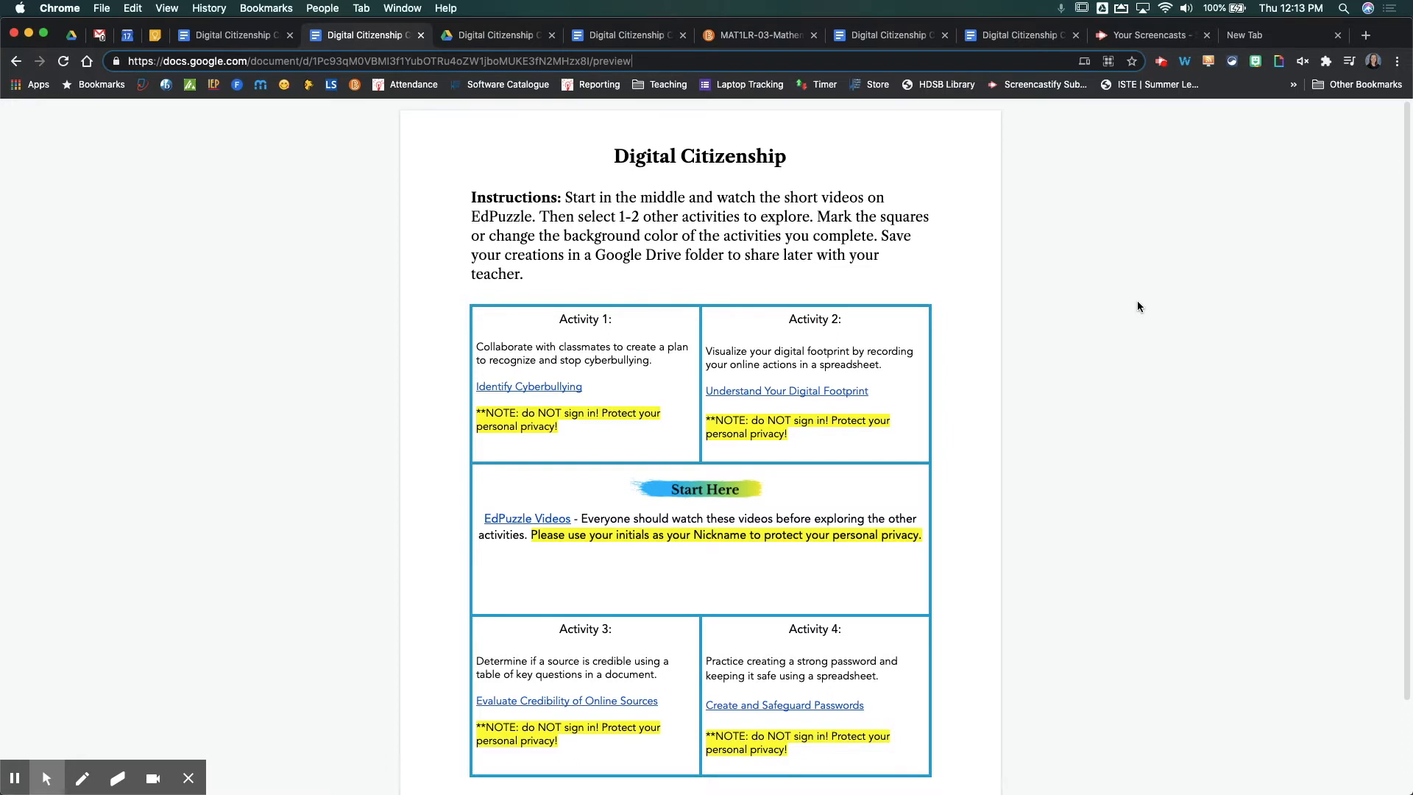
pyautogui.moveTo(1082, 325)
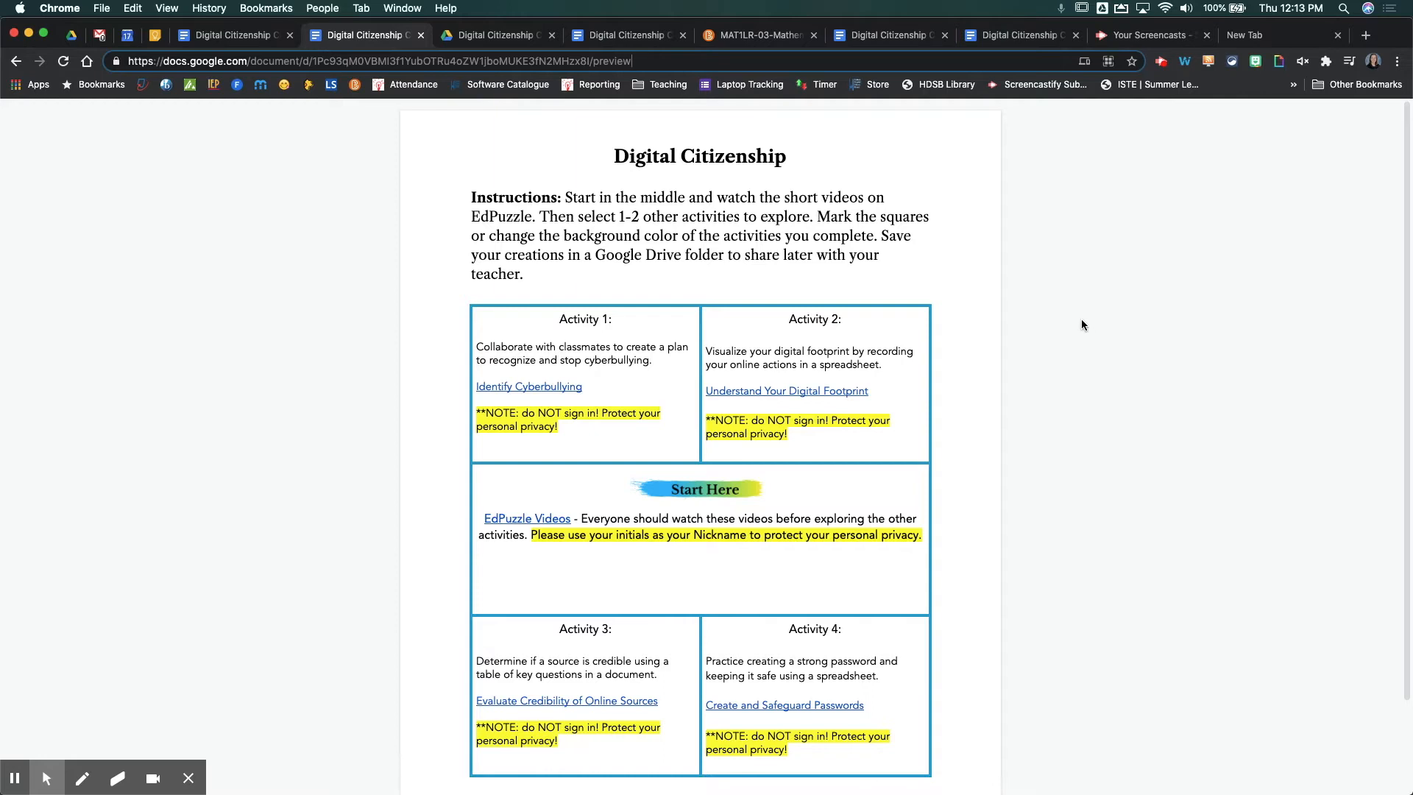
pyautogui.scroll(-3)
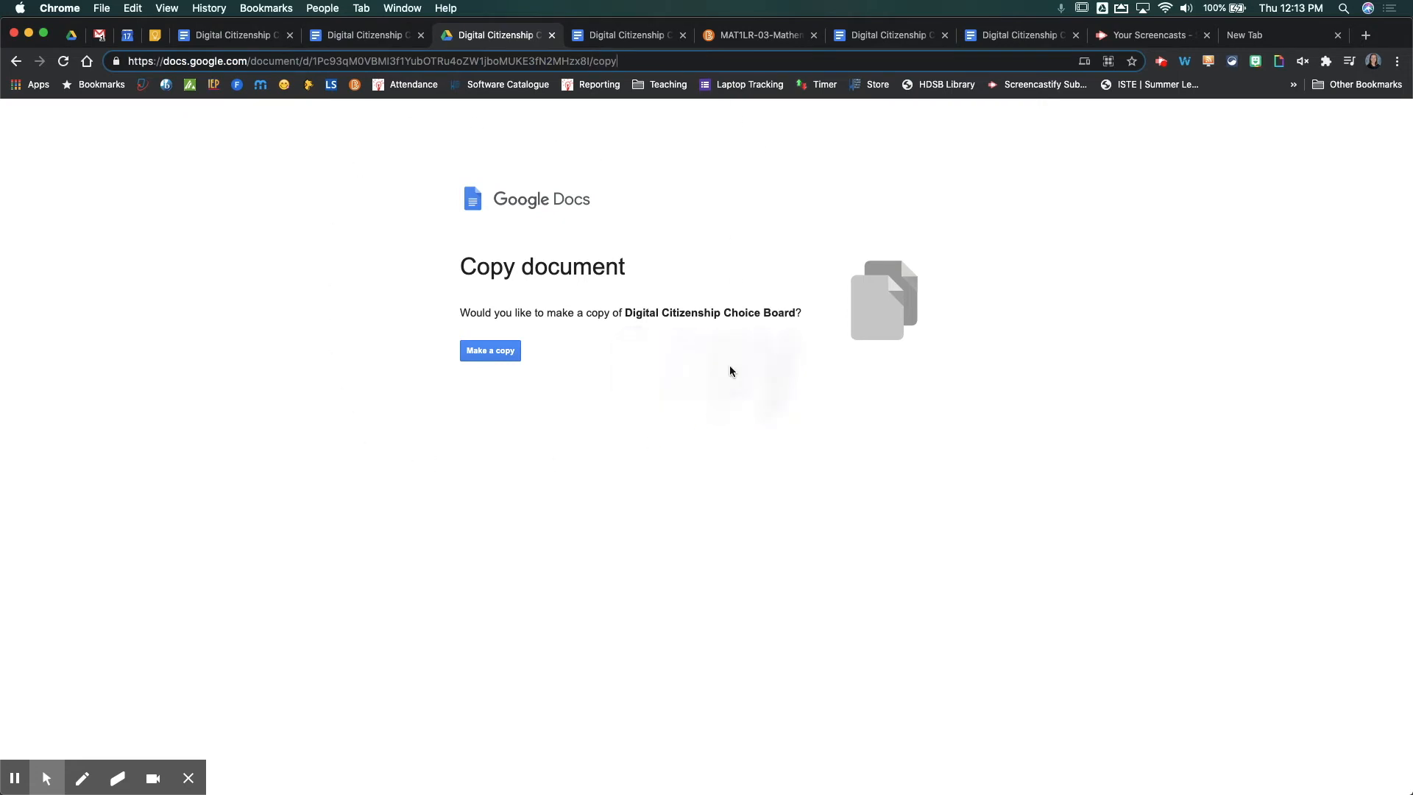
pyautogui.moveTo(730, 391)
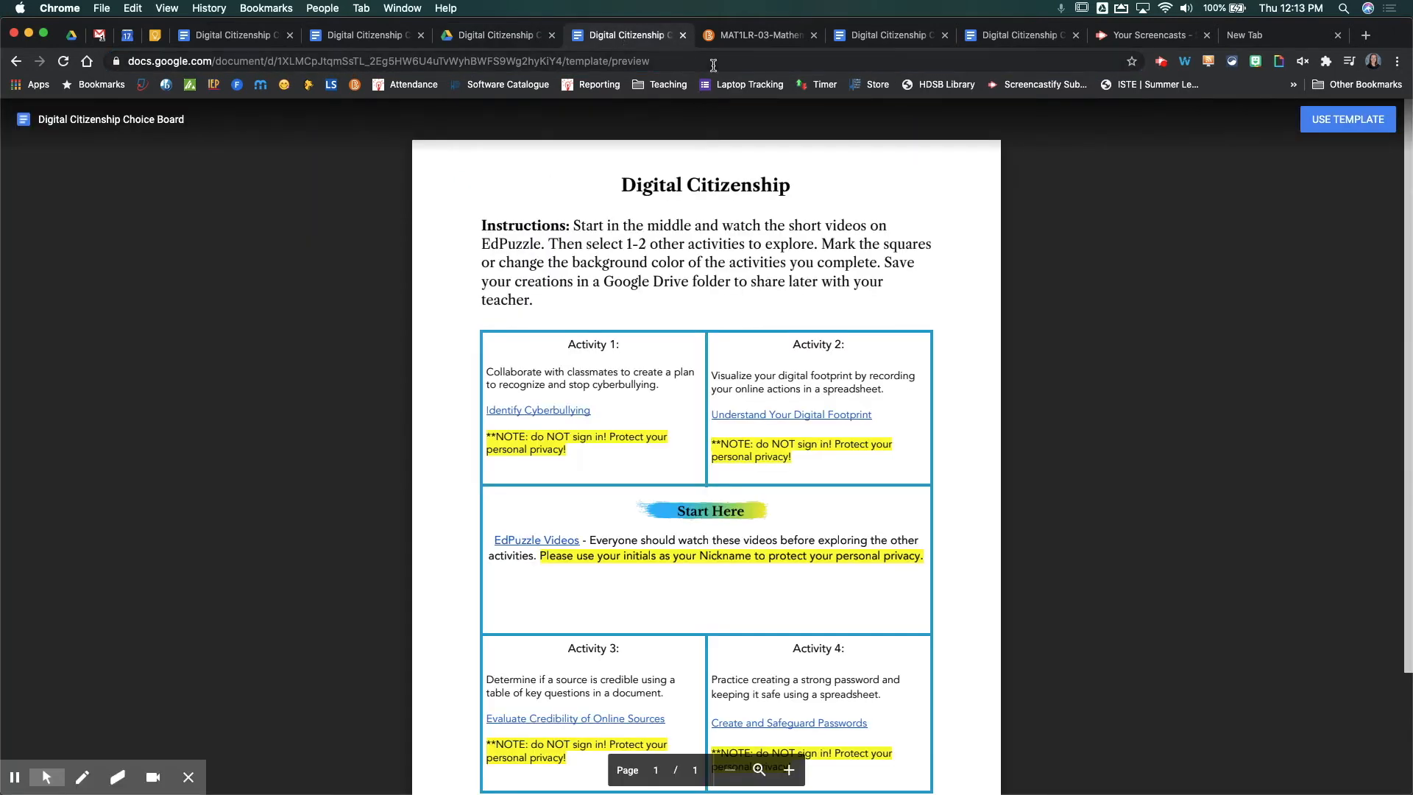
pyautogui.moveTo(636, 63)
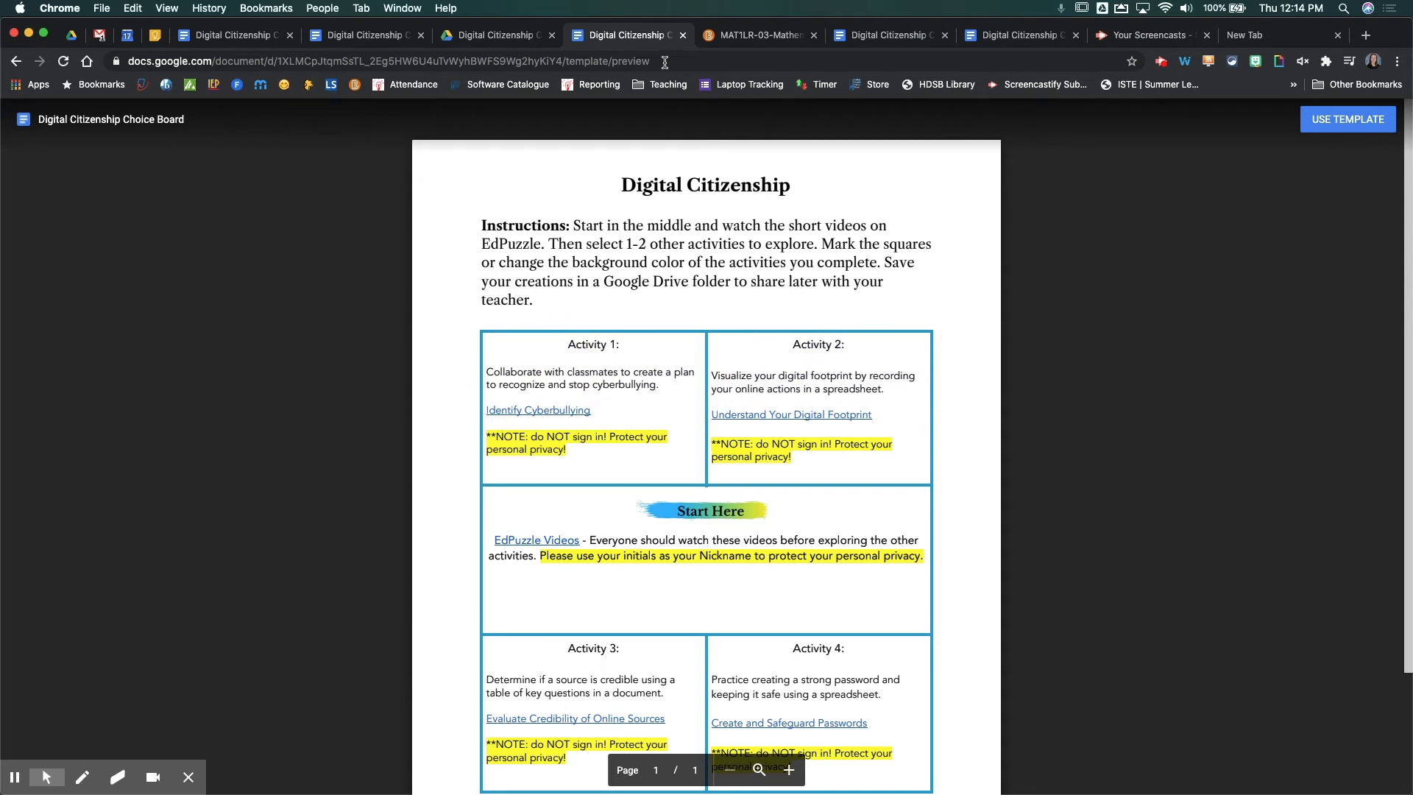
pyautogui.moveTo(958, 424)
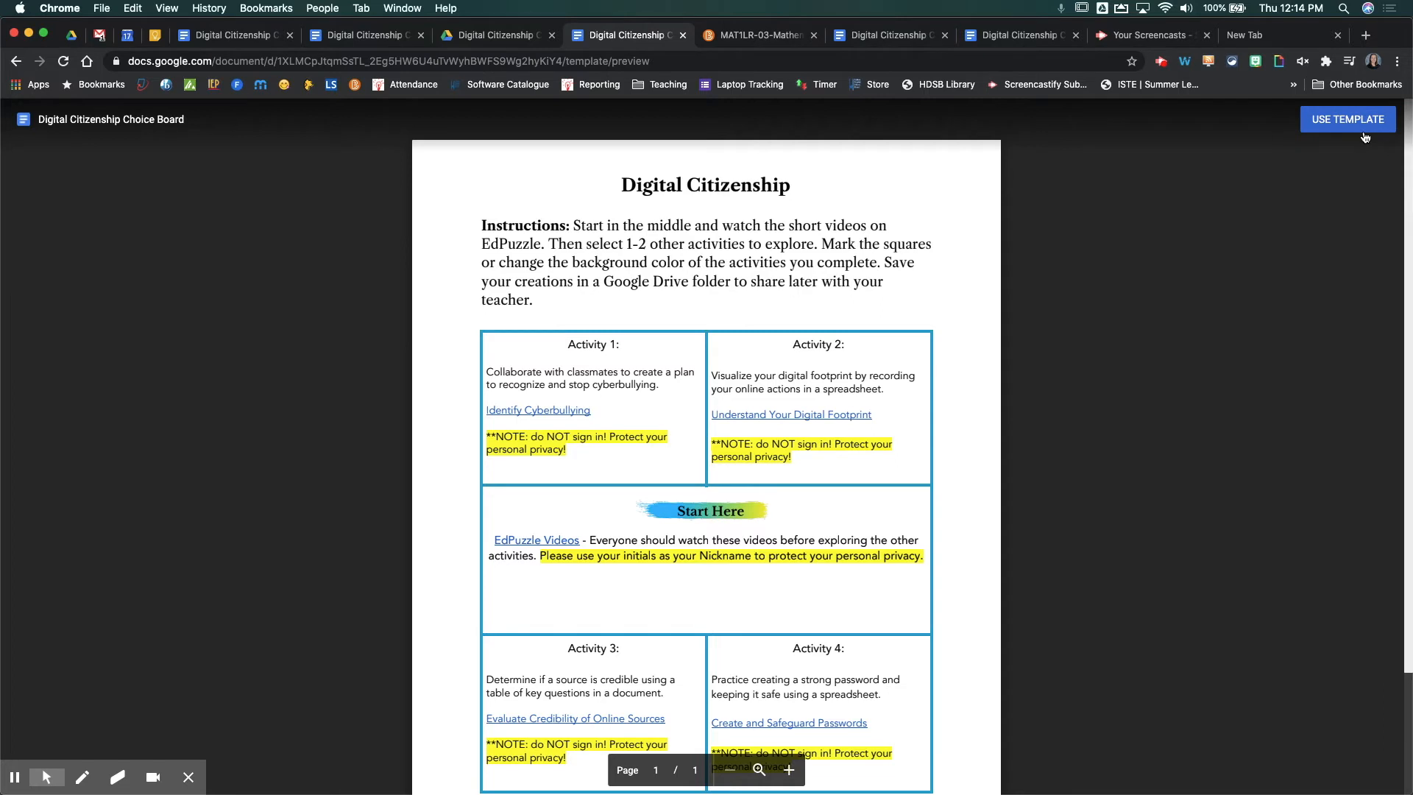
pyautogui.moveTo(1306, 175)
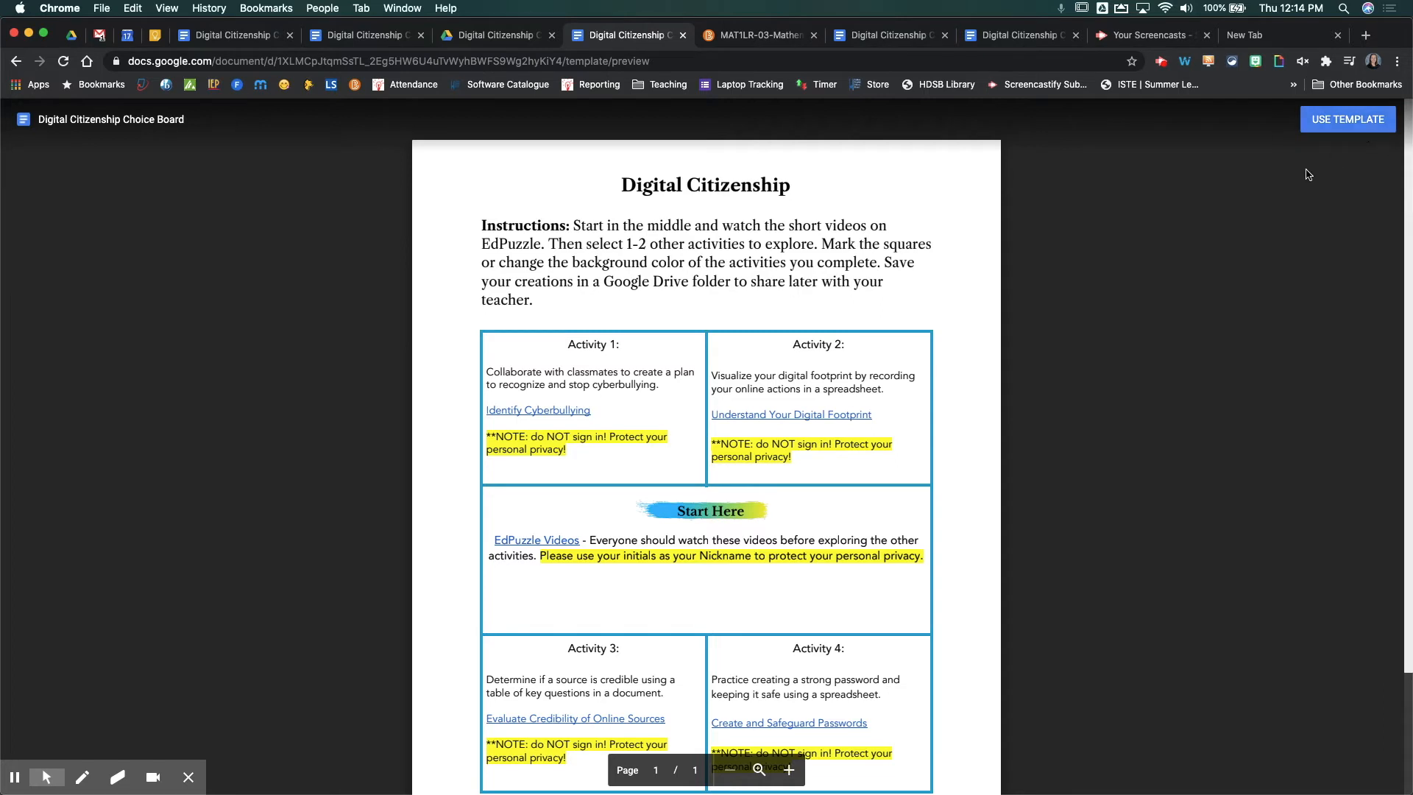
pyautogui.moveTo(1304, 176)
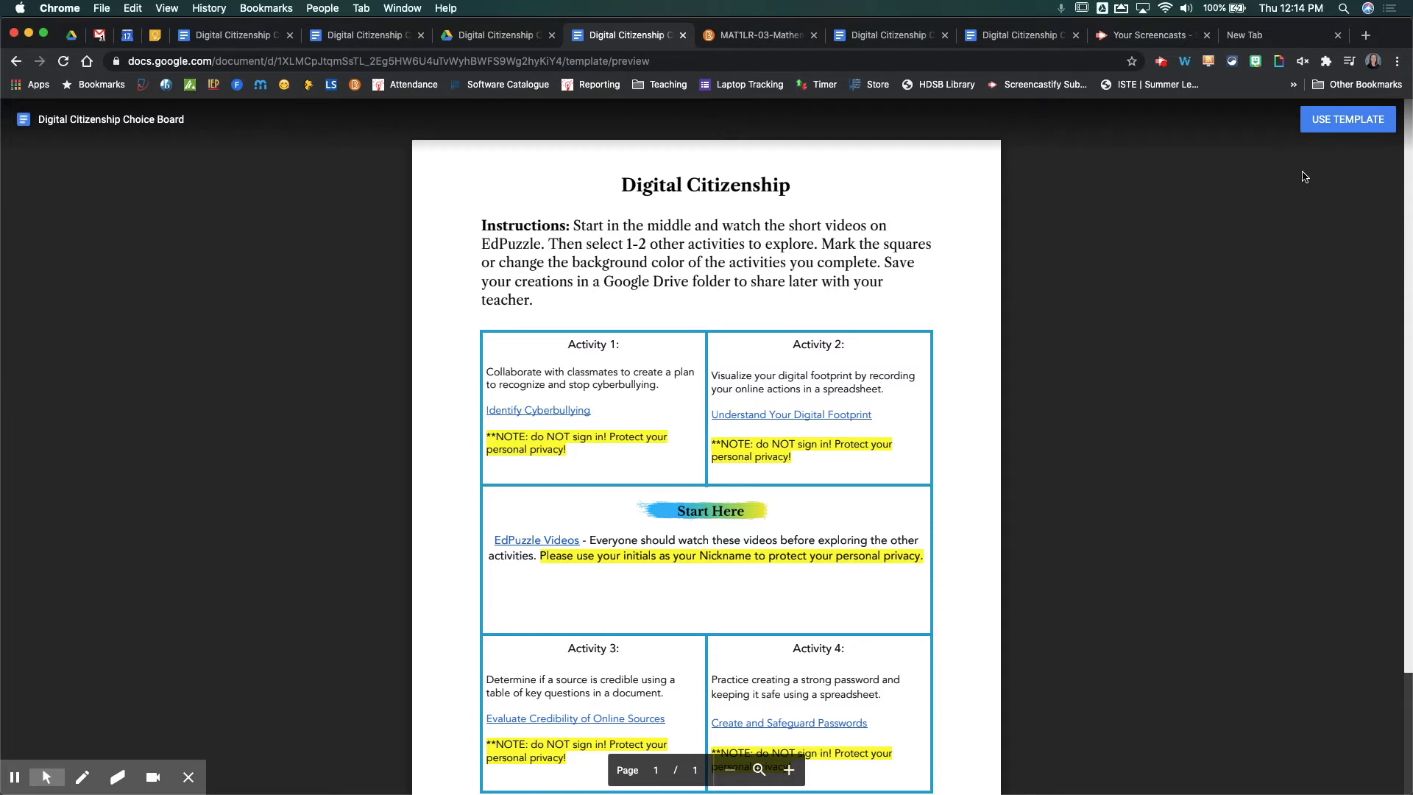
pyautogui.moveTo(1090, 188)
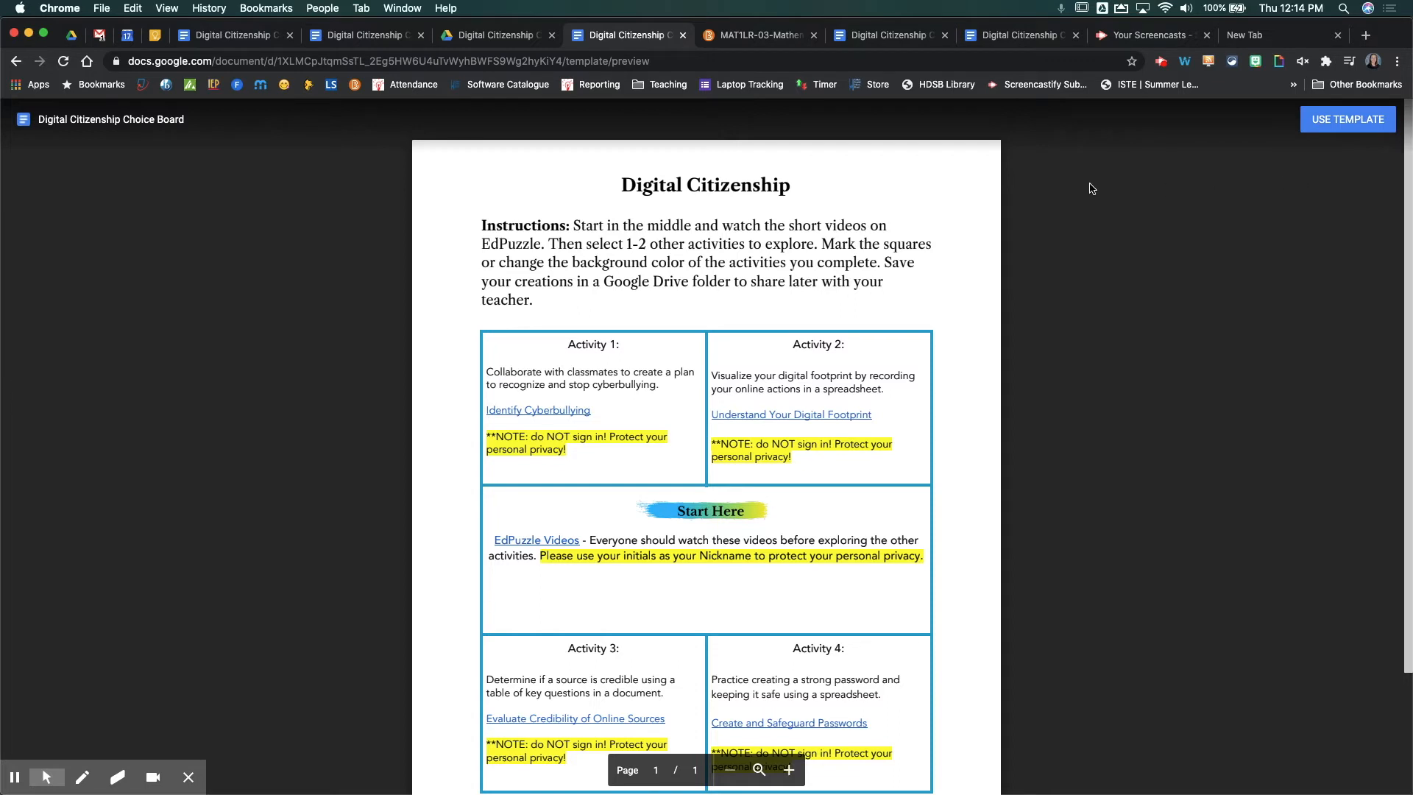
pyautogui.moveTo(853, 82)
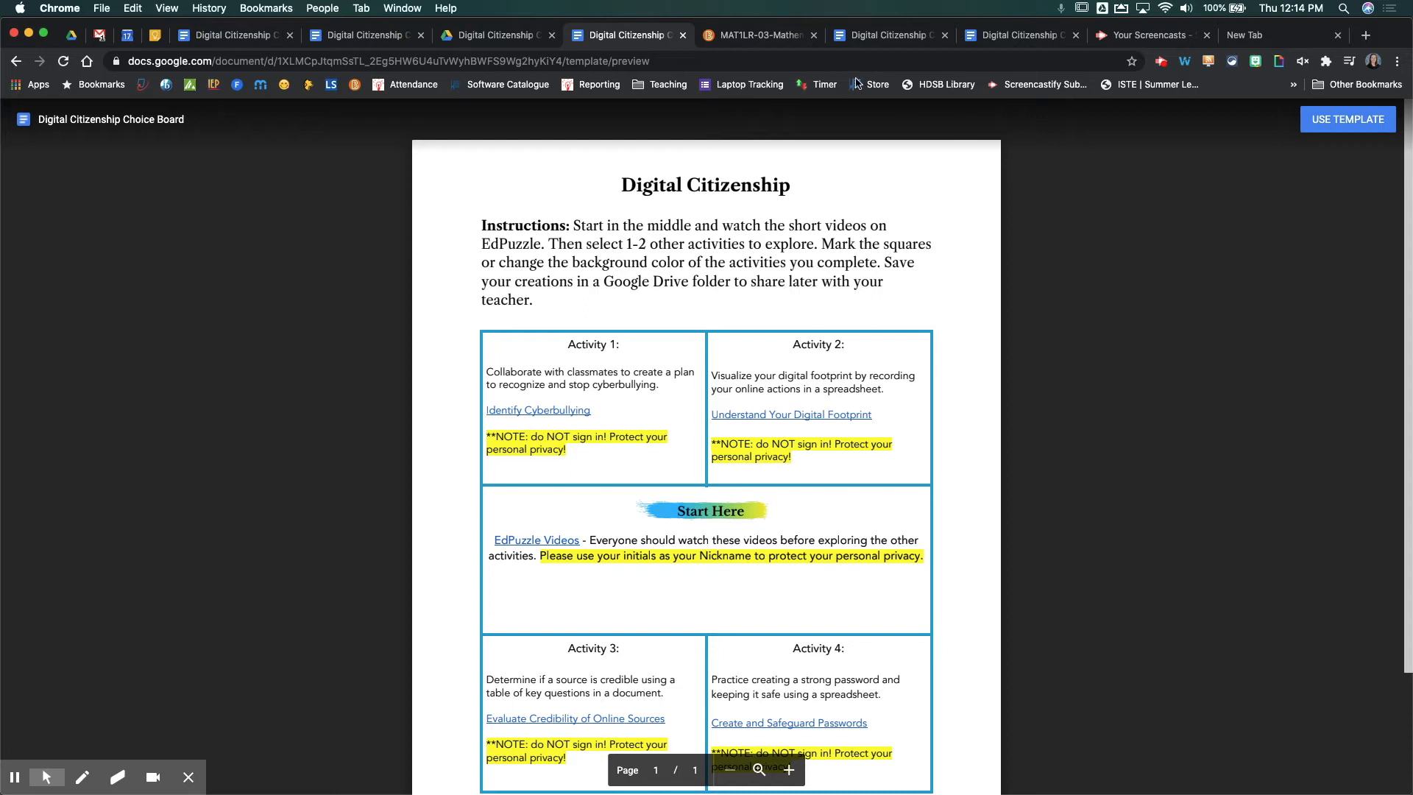
# Return to the Brightspace course lessons tab after viewing the /template/preview page.
pyautogui.click(758, 35)
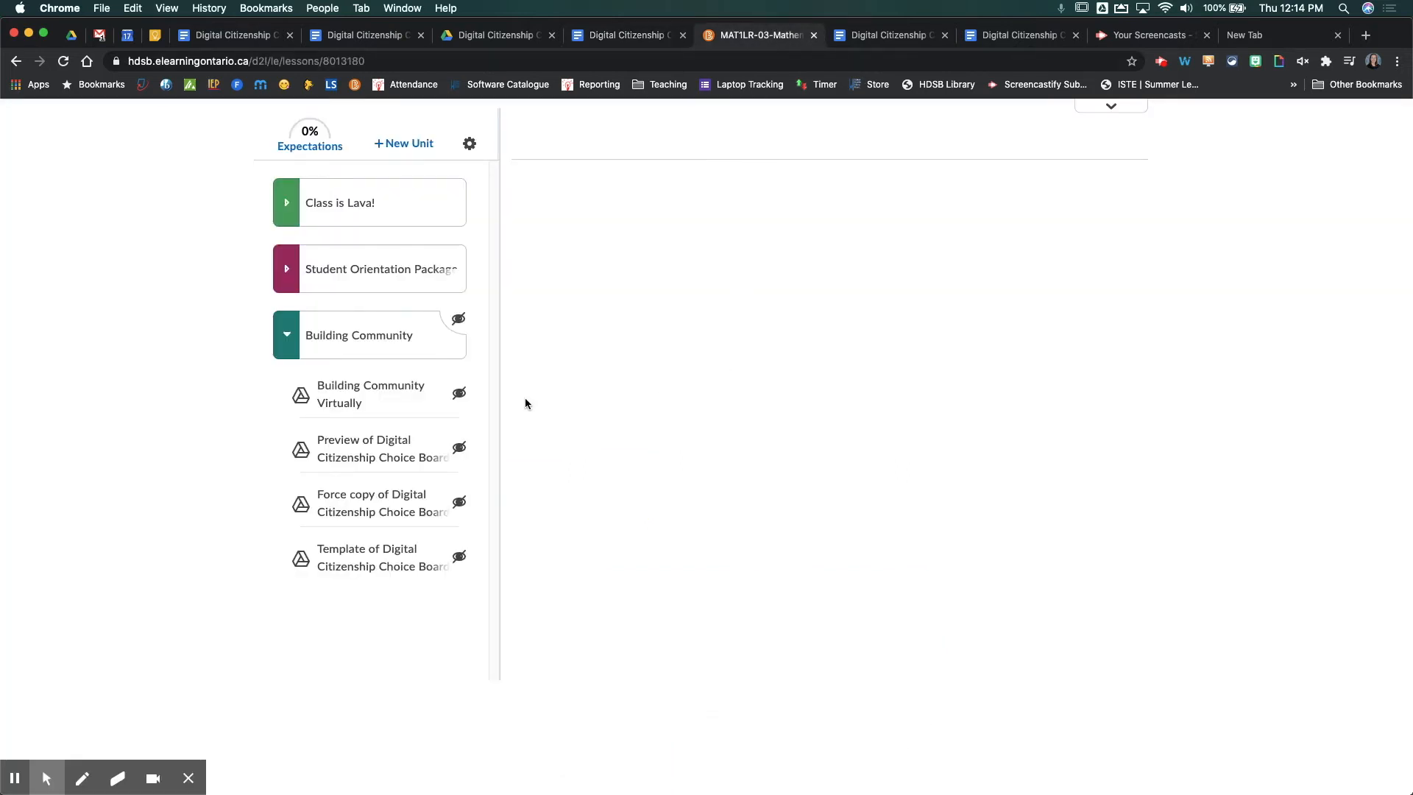
# Start a new WebLink item inside the Building Community unit.
pyautogui.click(359, 334)
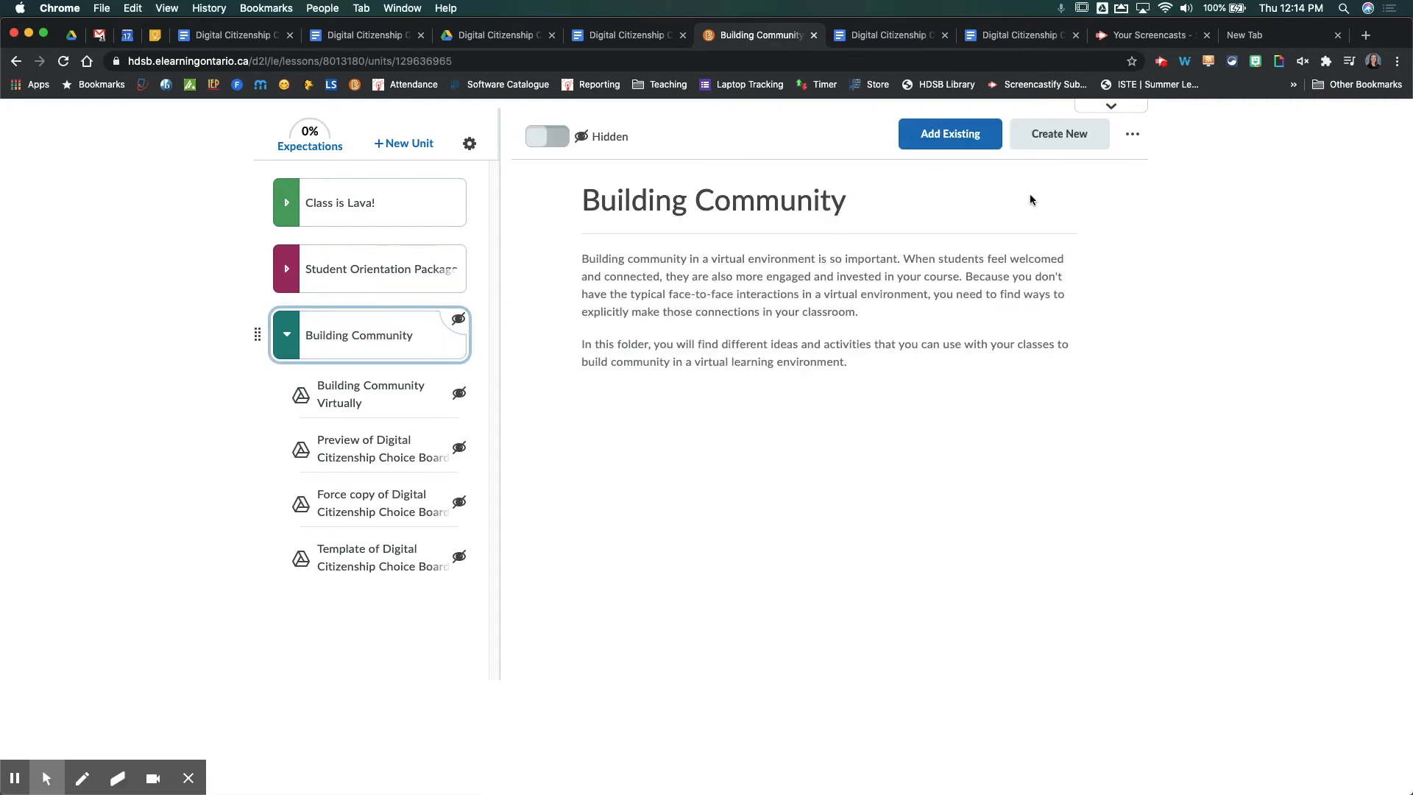
pyautogui.moveTo(1070, 149)
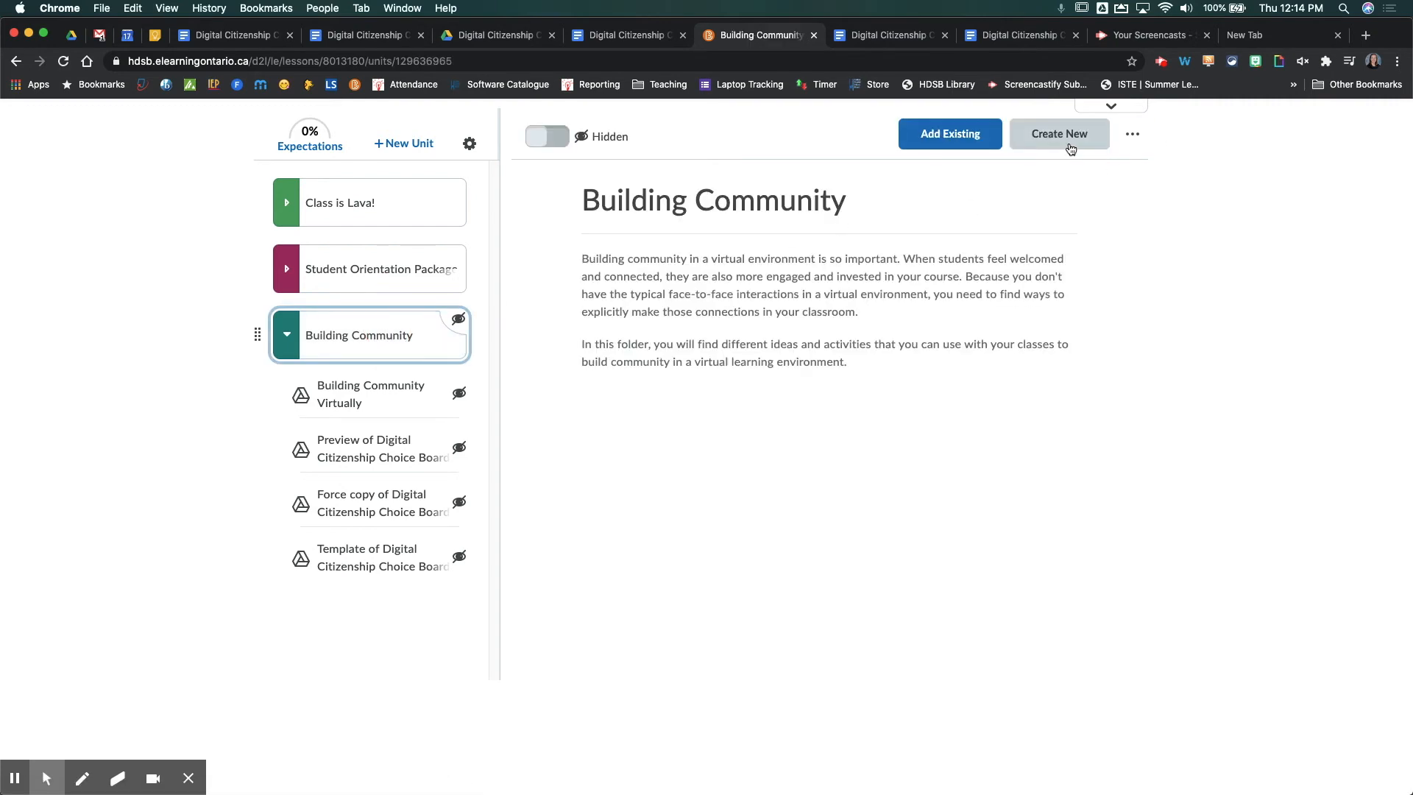
pyautogui.click(1058, 134)
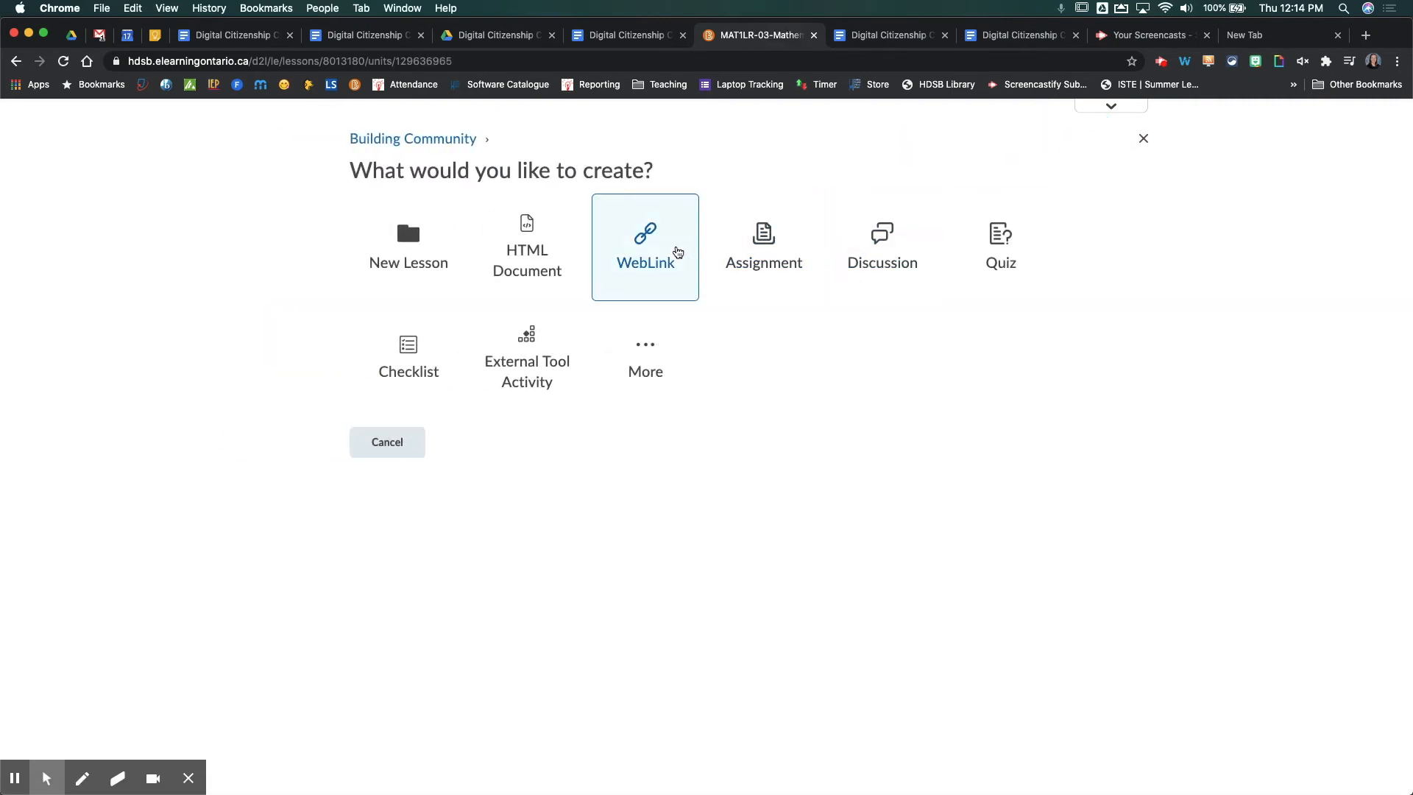
pyautogui.click(644, 247)
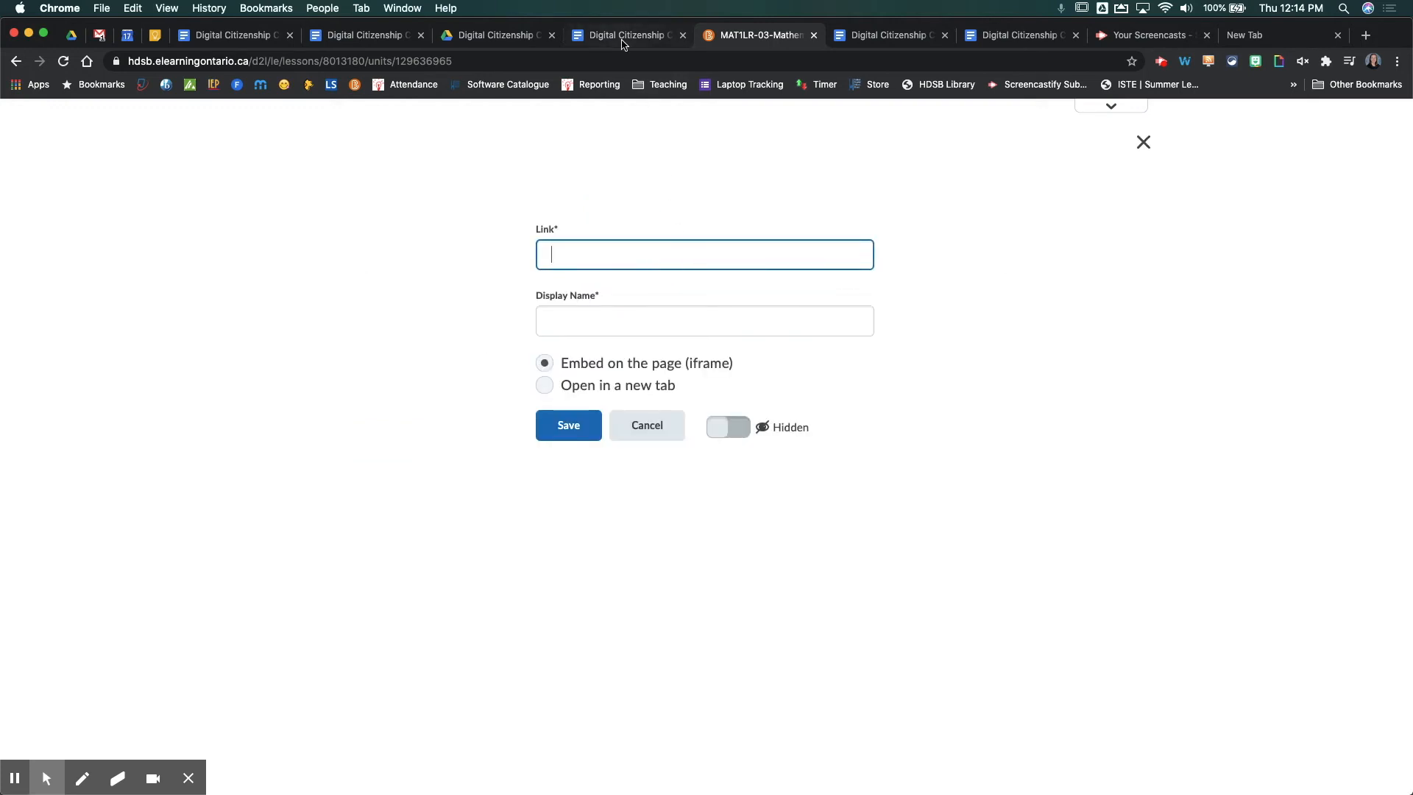
# Save a visible 'Choice board' web link to the template preview URL opening in a new tab, then test it.
pyautogui.click(625, 35)
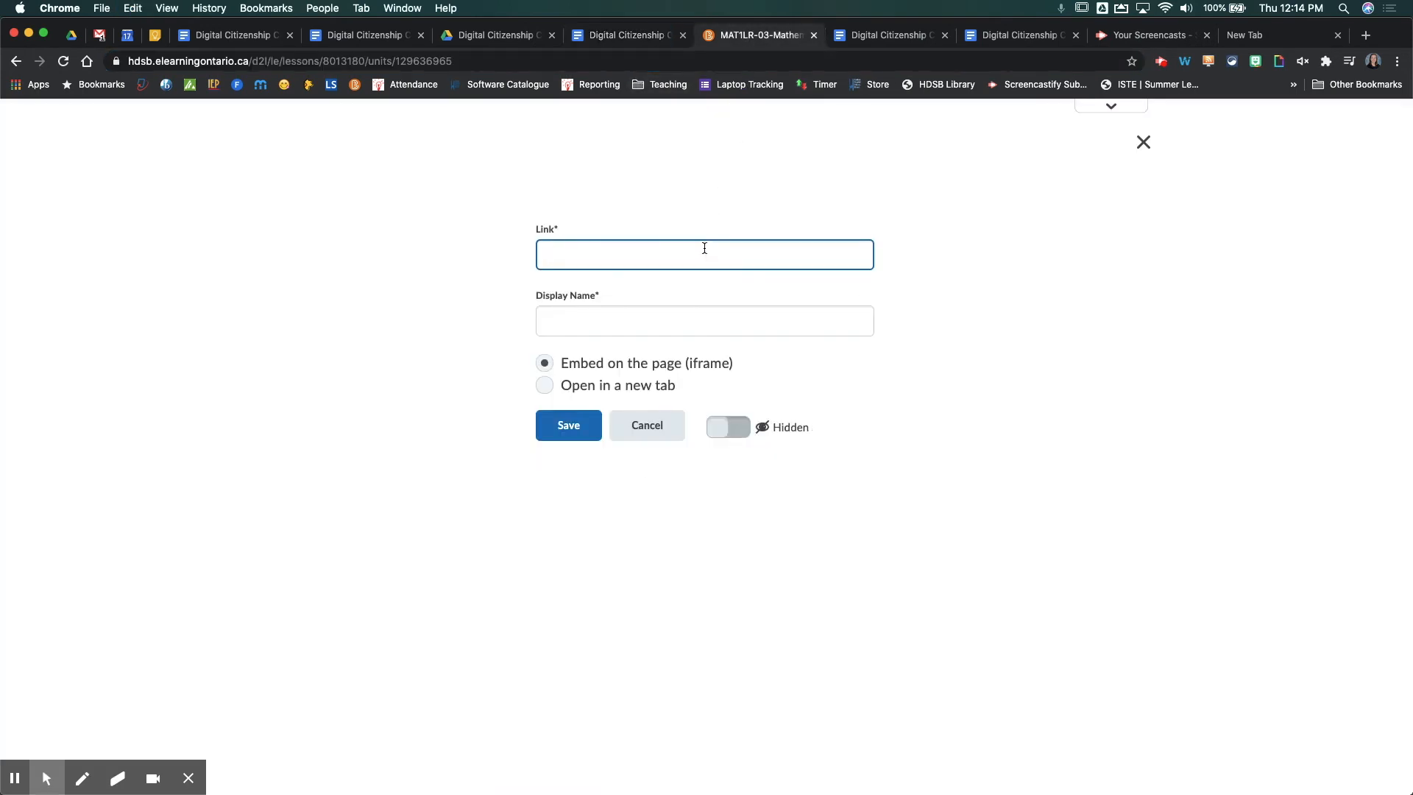
pyautogui.click(703, 319)
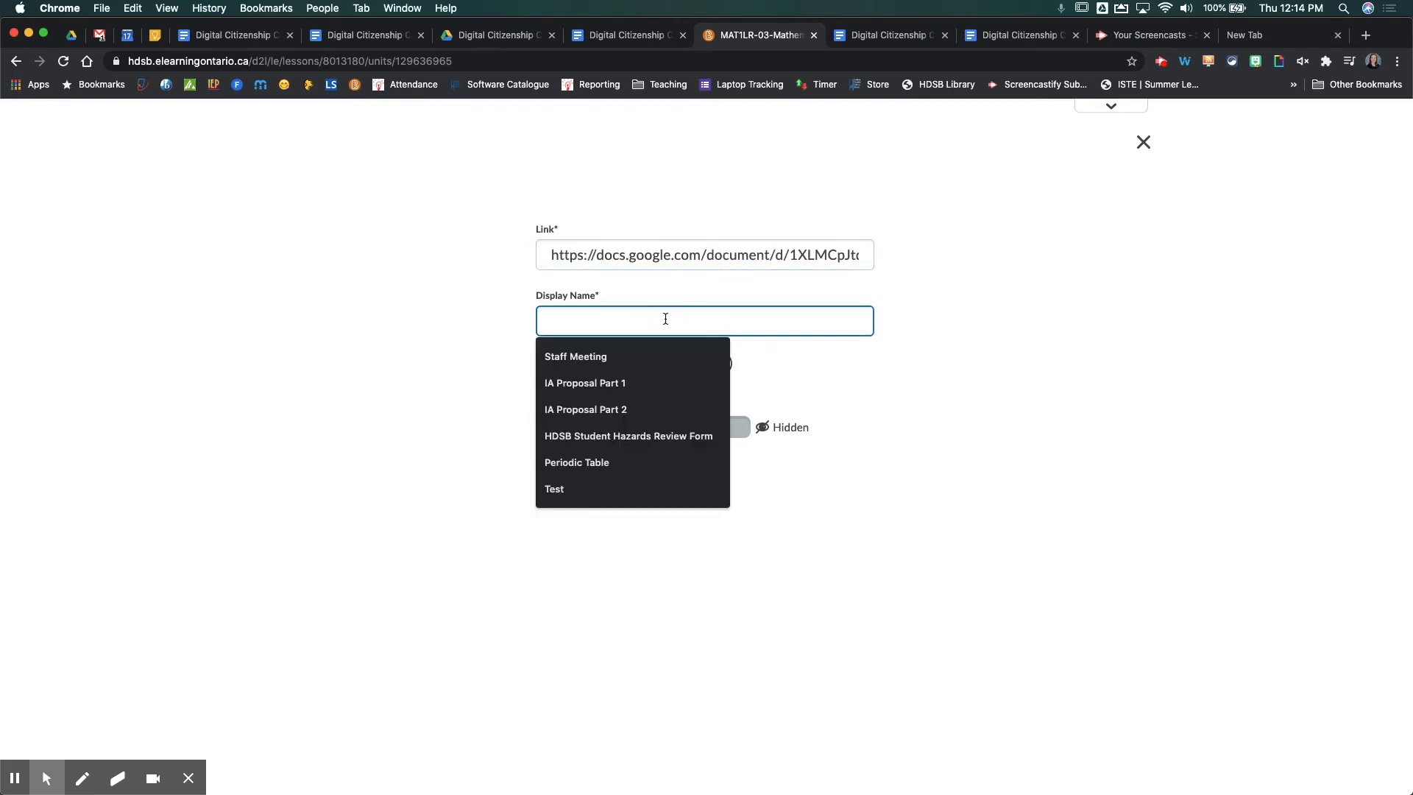
pyautogui.write('Choice Board')
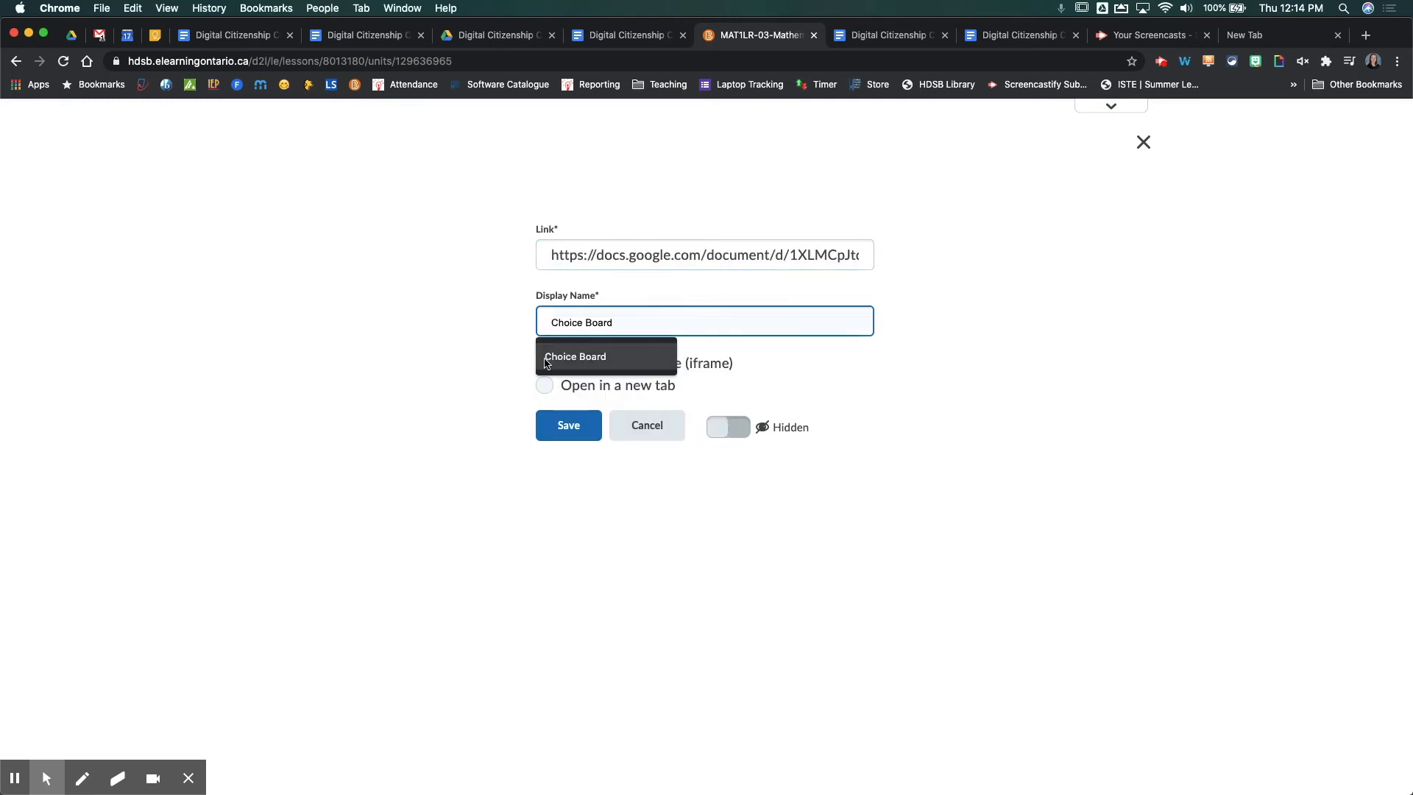
pyautogui.click(544, 384)
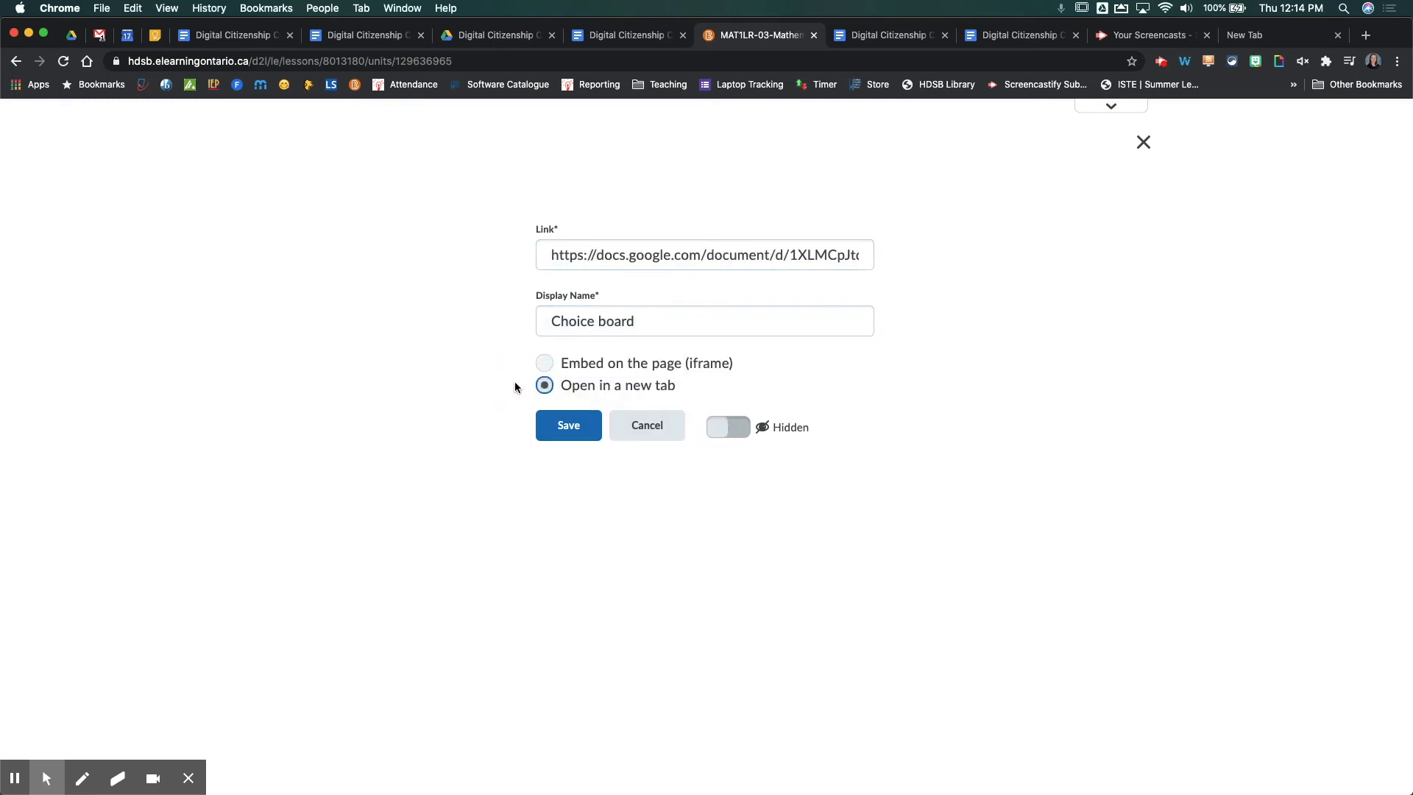
pyautogui.moveTo(598, 383)
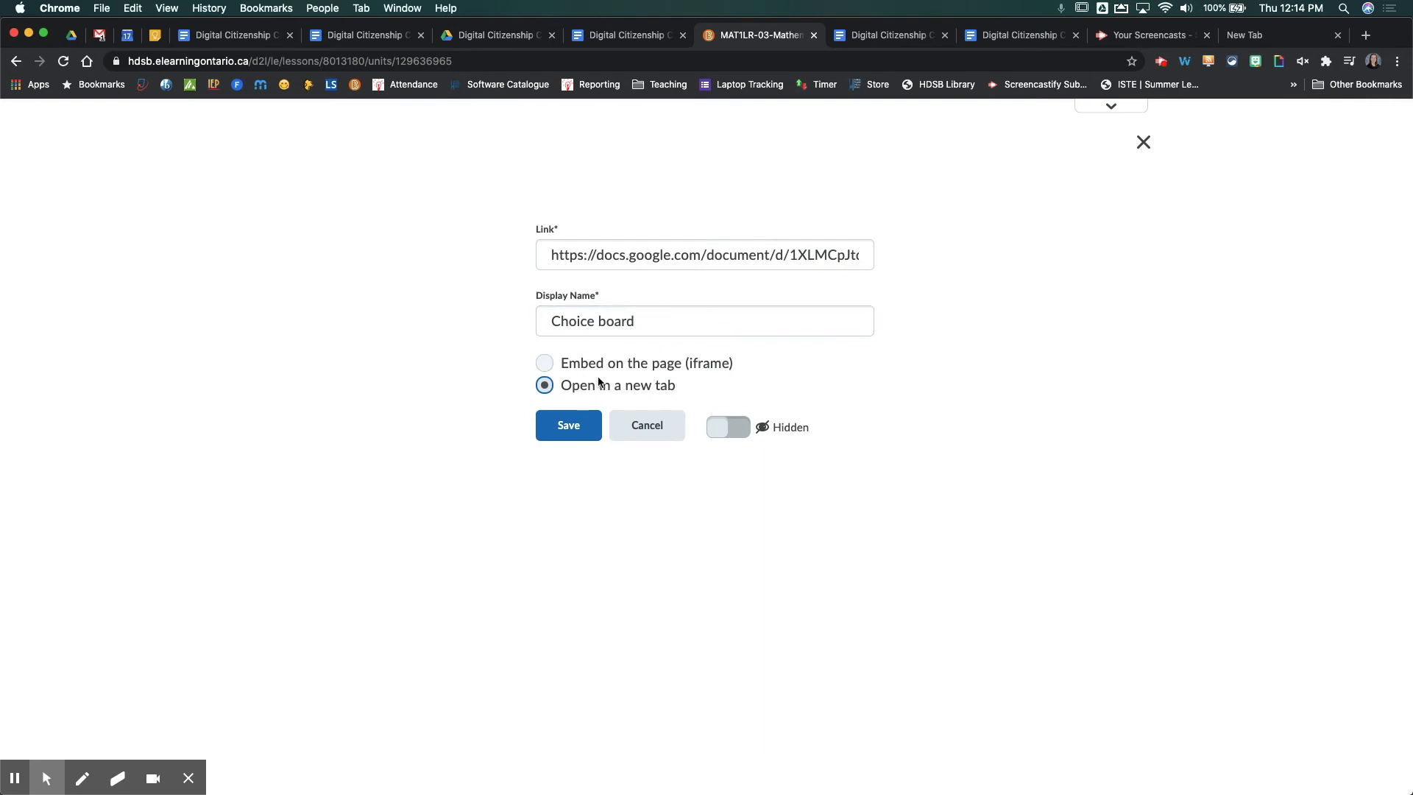
pyautogui.moveTo(736, 362)
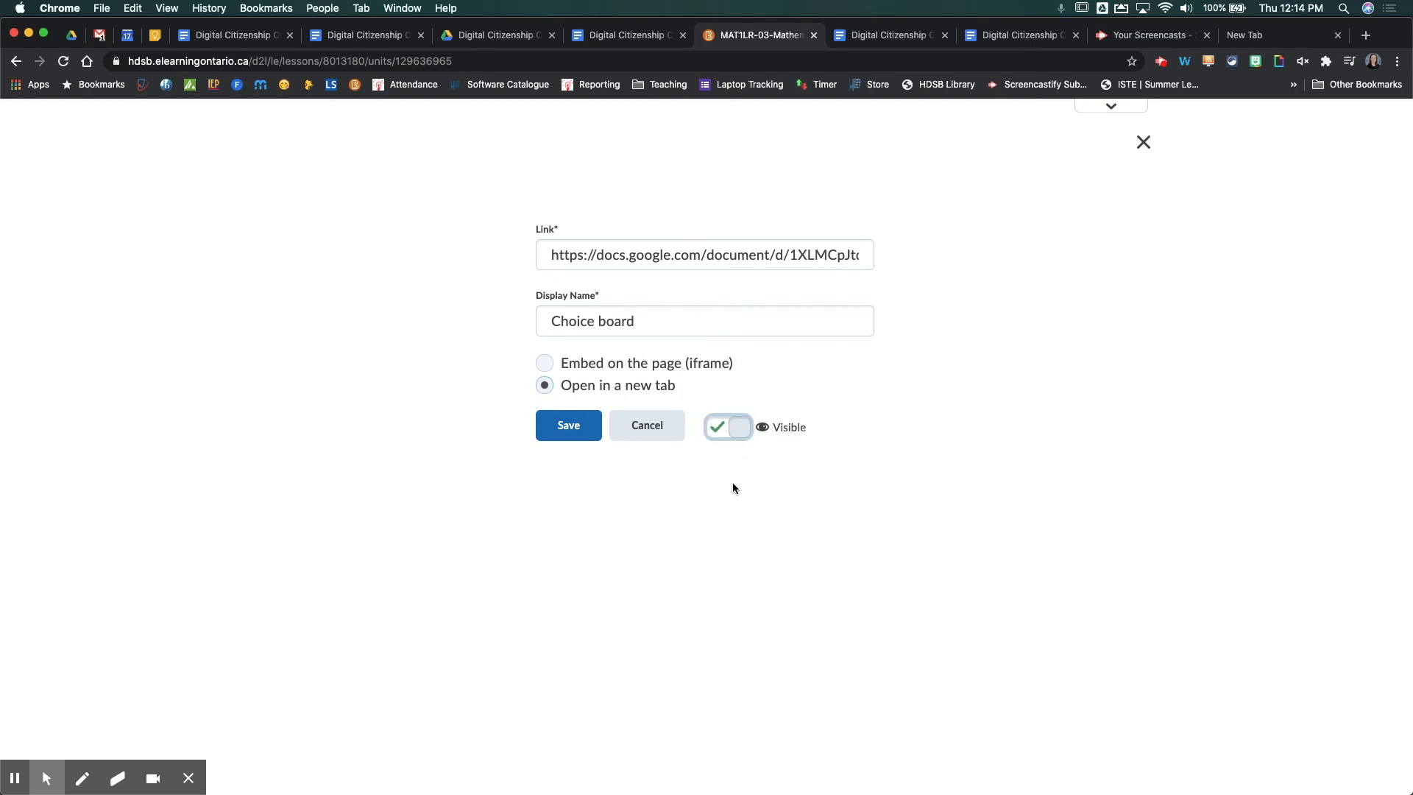
pyautogui.click(568, 424)
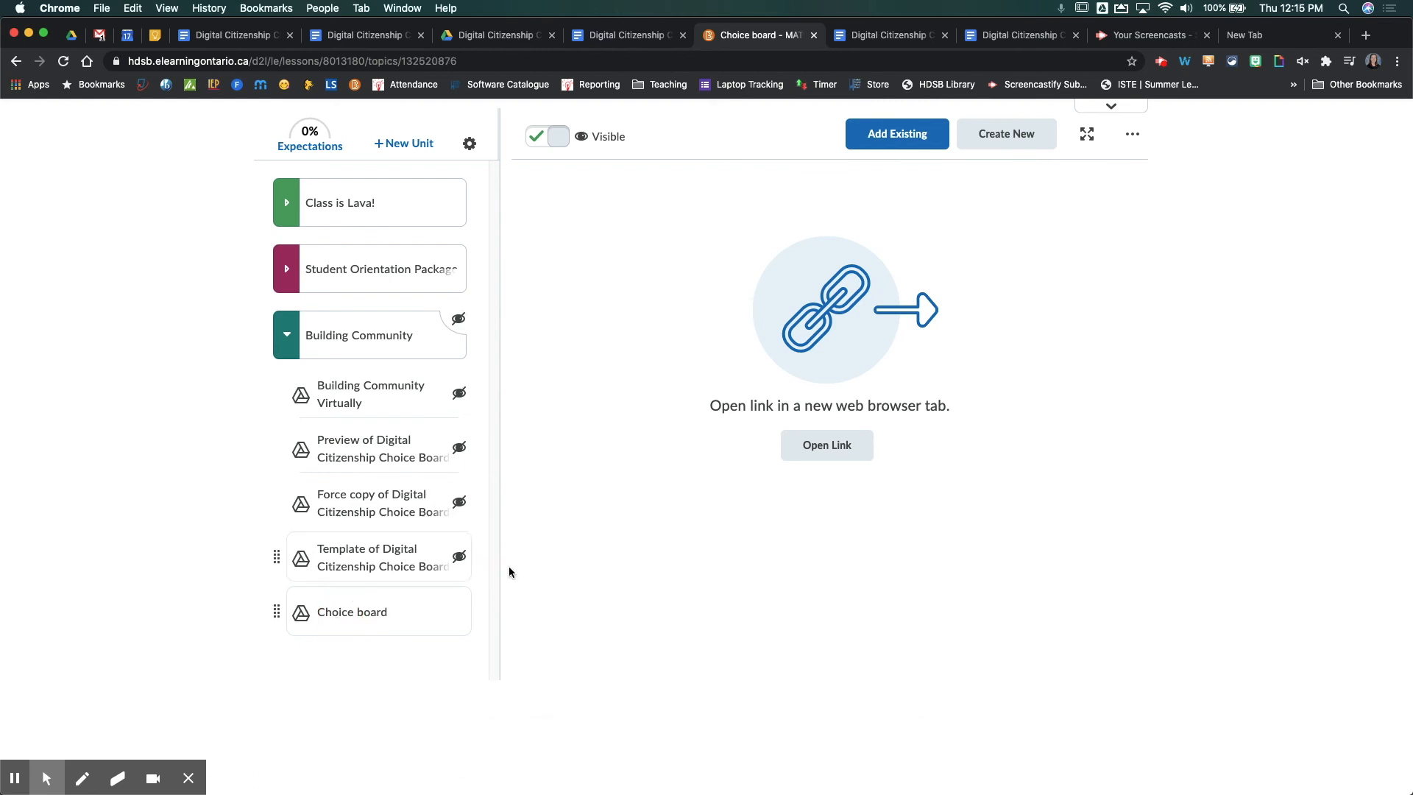
pyautogui.click(825, 444)
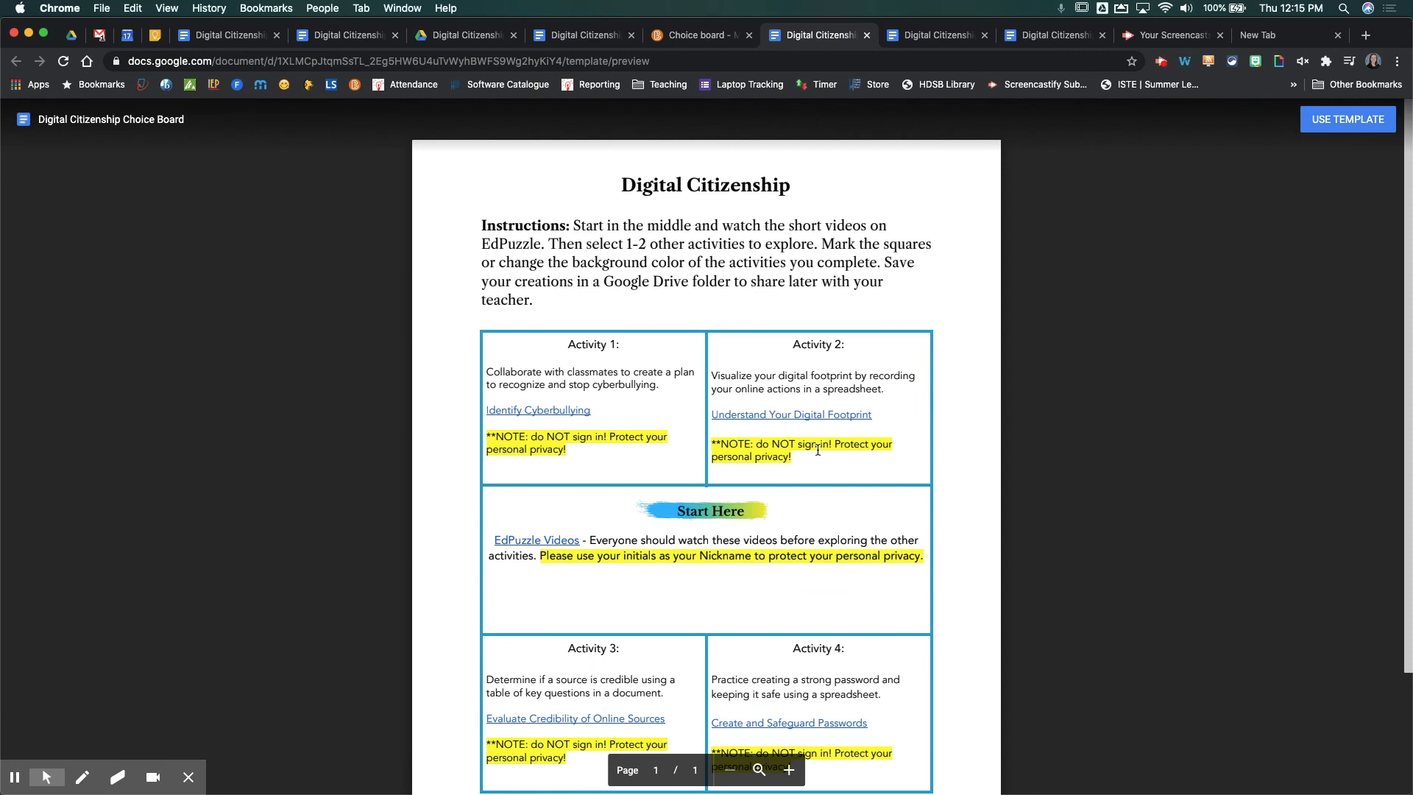
pyautogui.moveTo(910, 448)
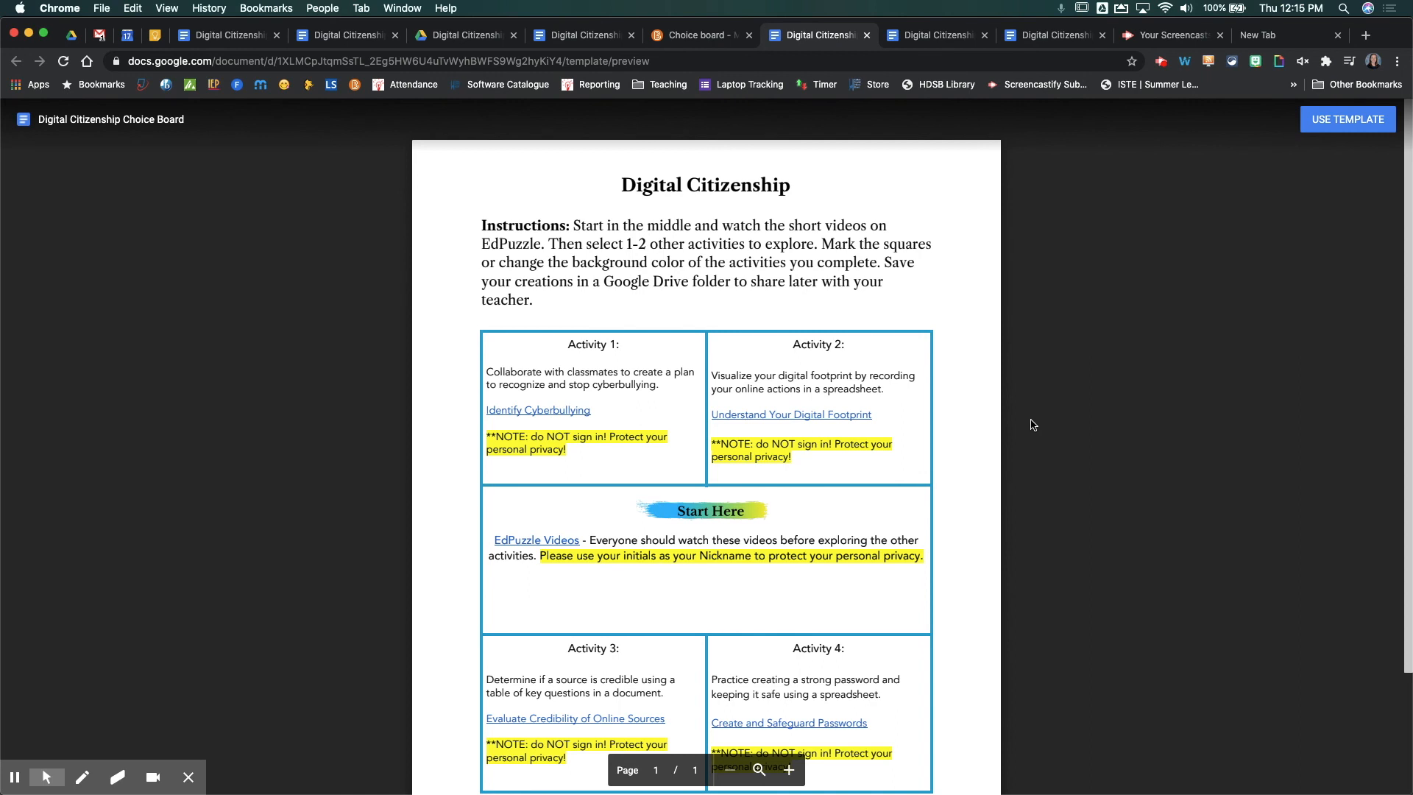
pyautogui.moveTo(1045, 428)
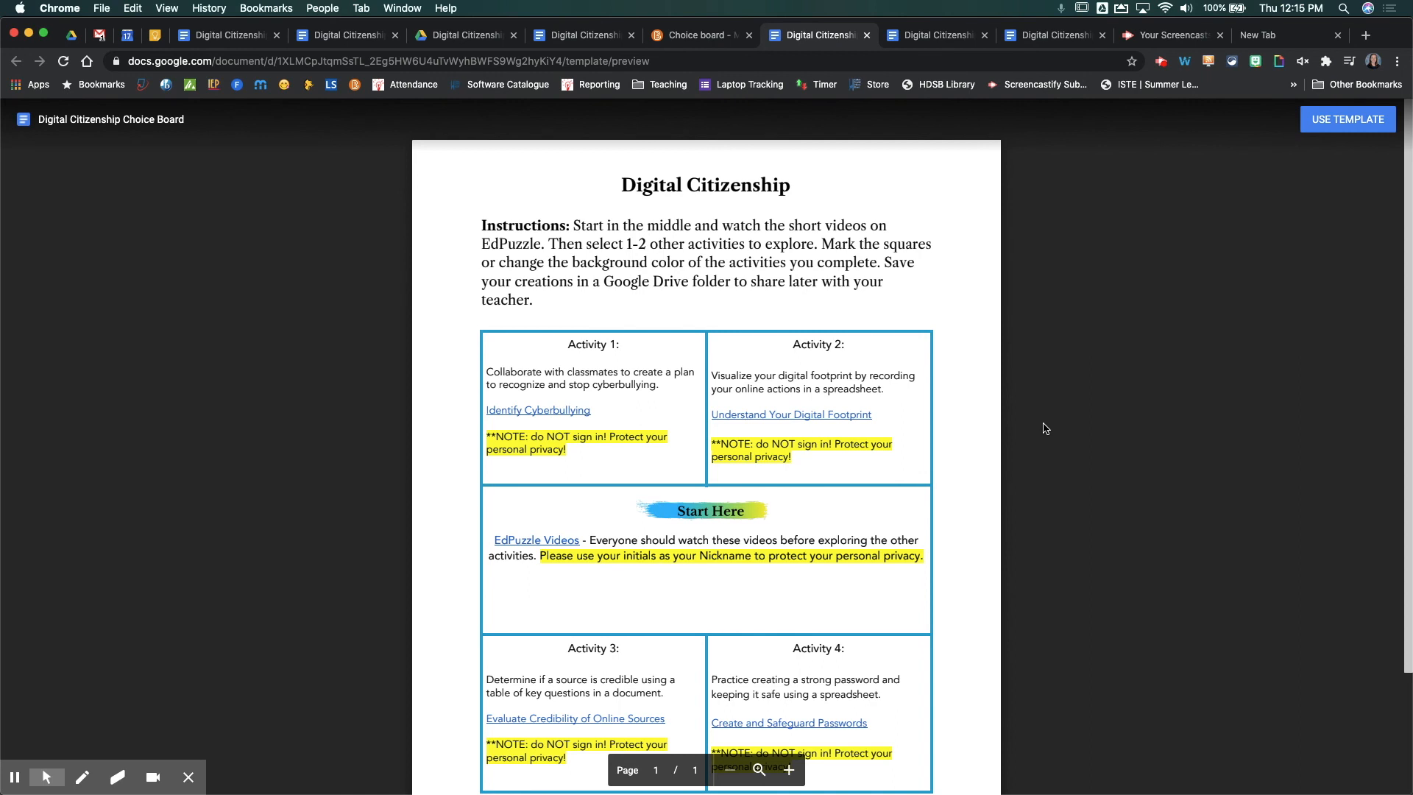